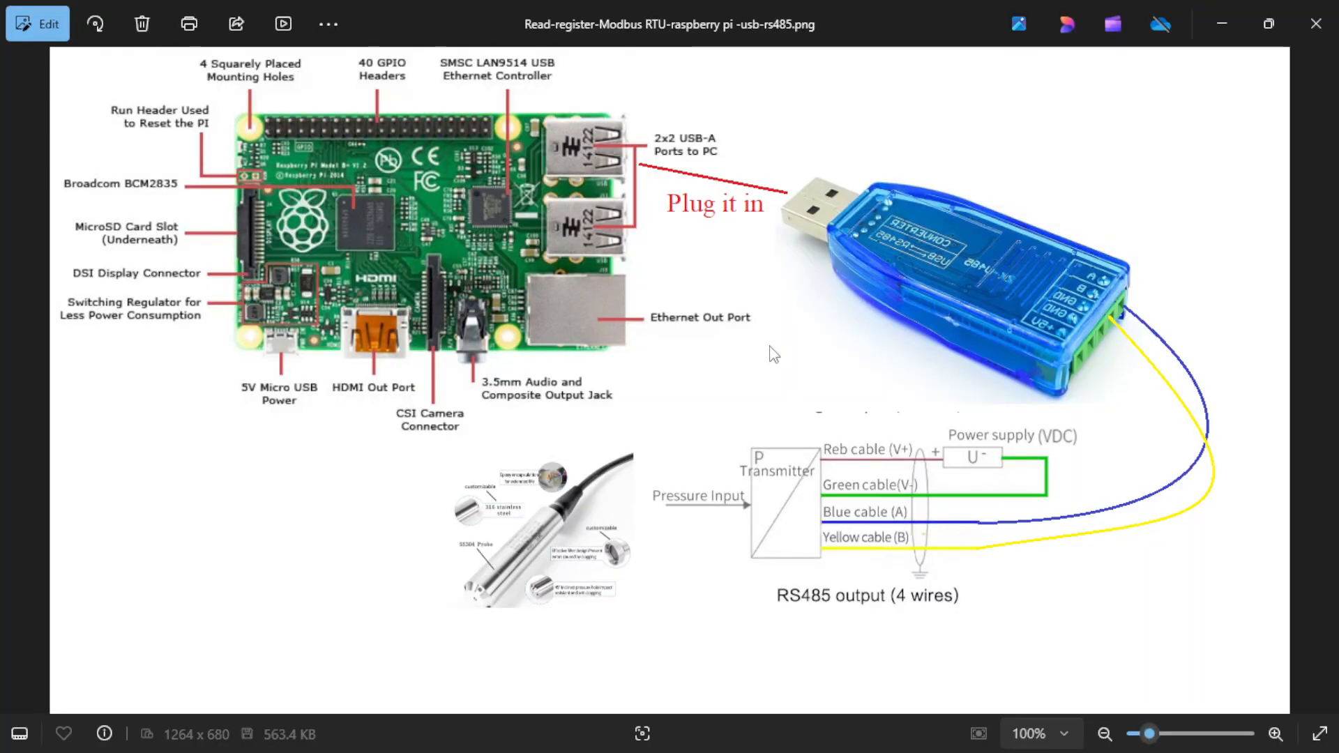
mouse_move(825, 595)
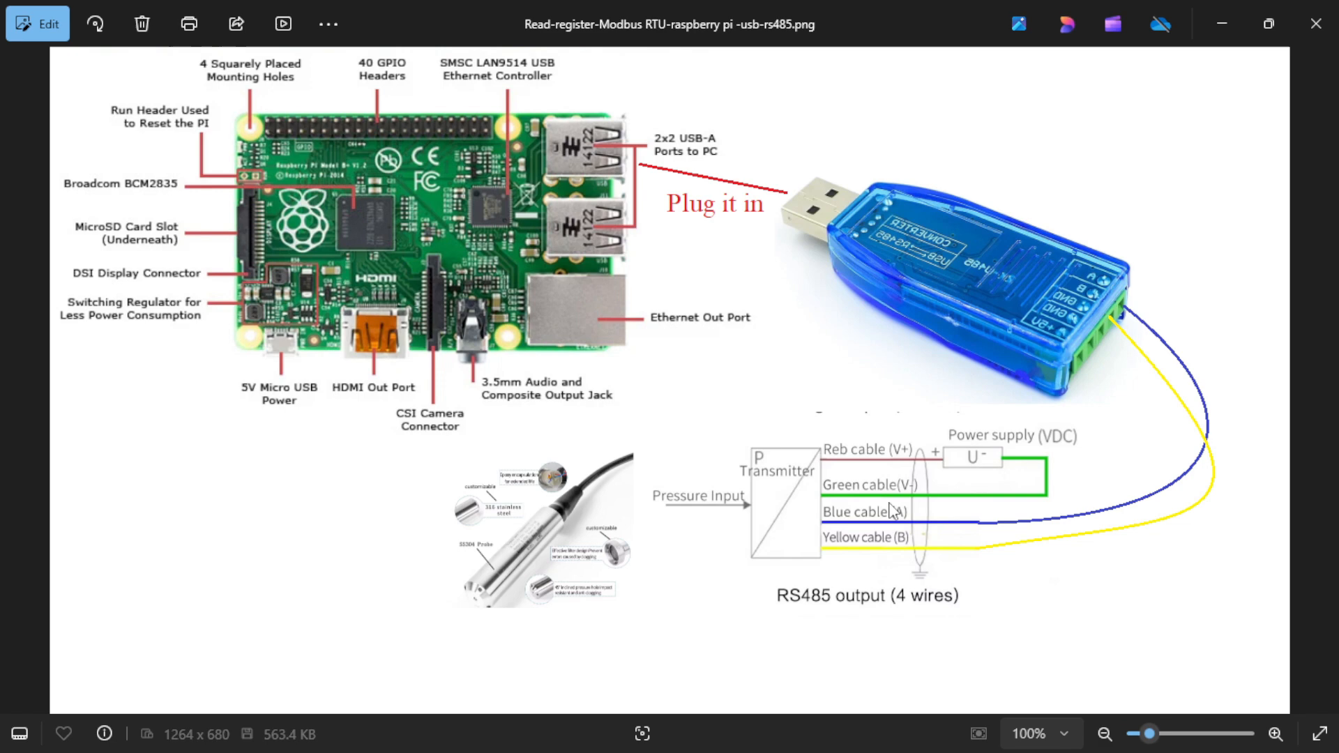
mouse_move(897, 519)
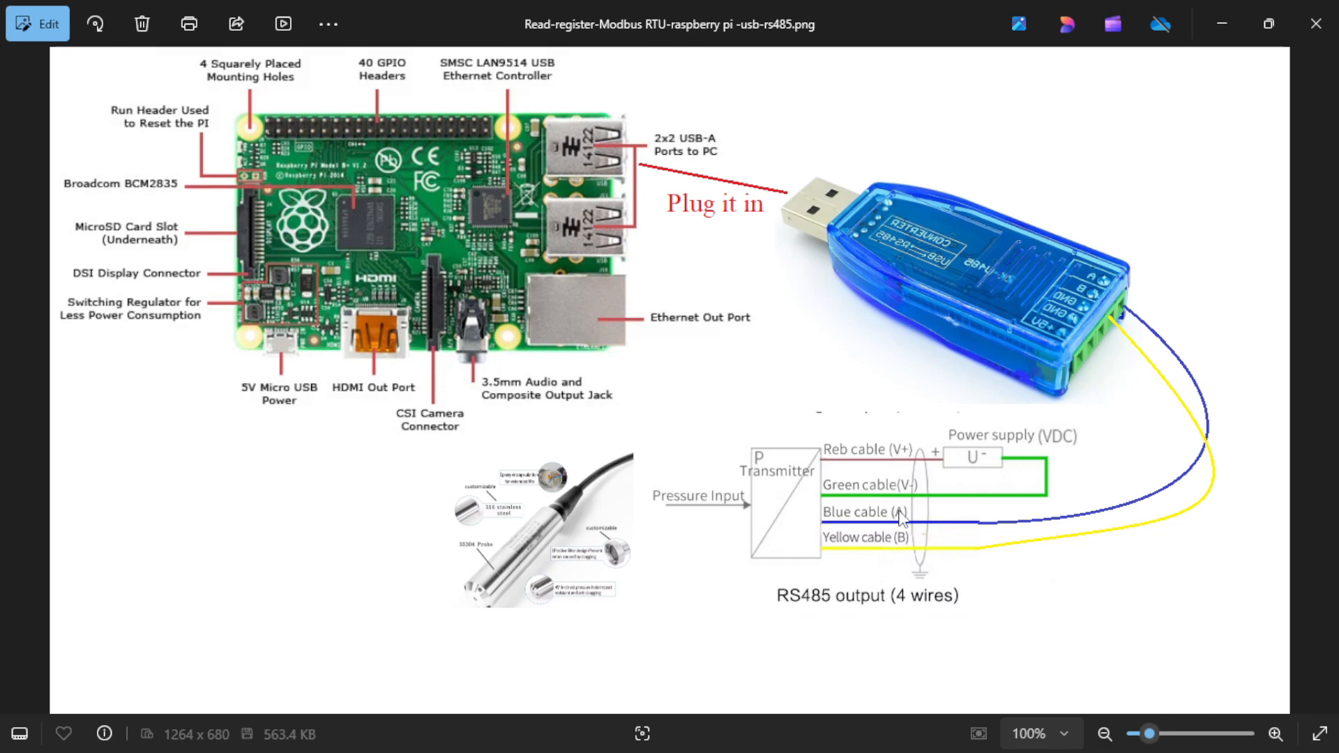
mouse_move(1209, 323)
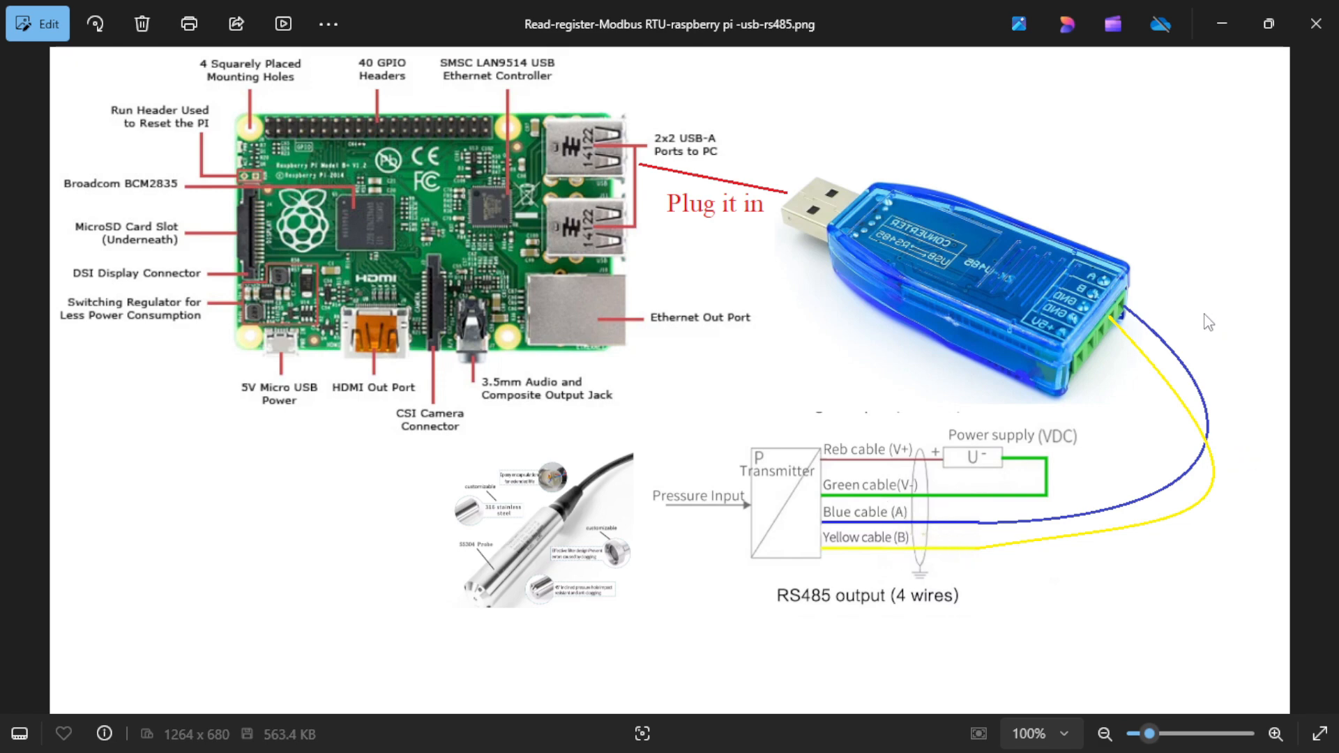
mouse_move(1087, 309)
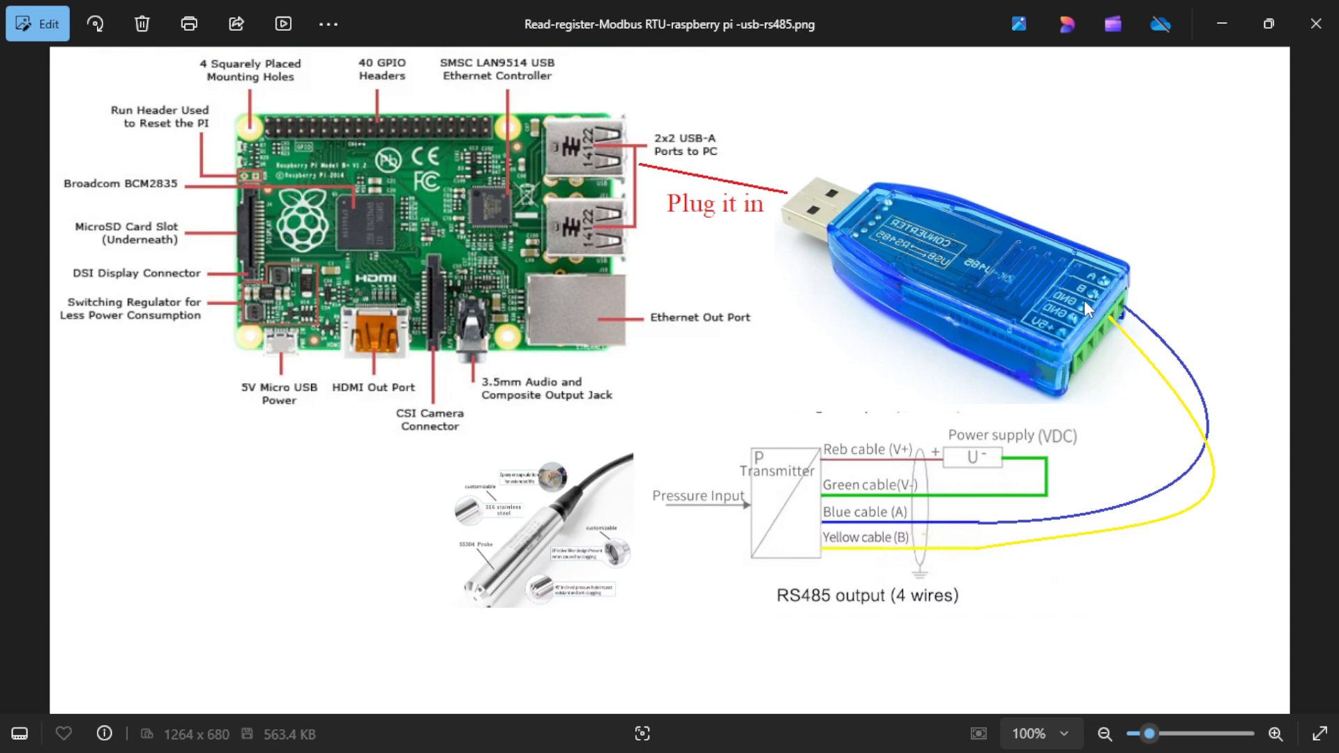
mouse_move(868, 244)
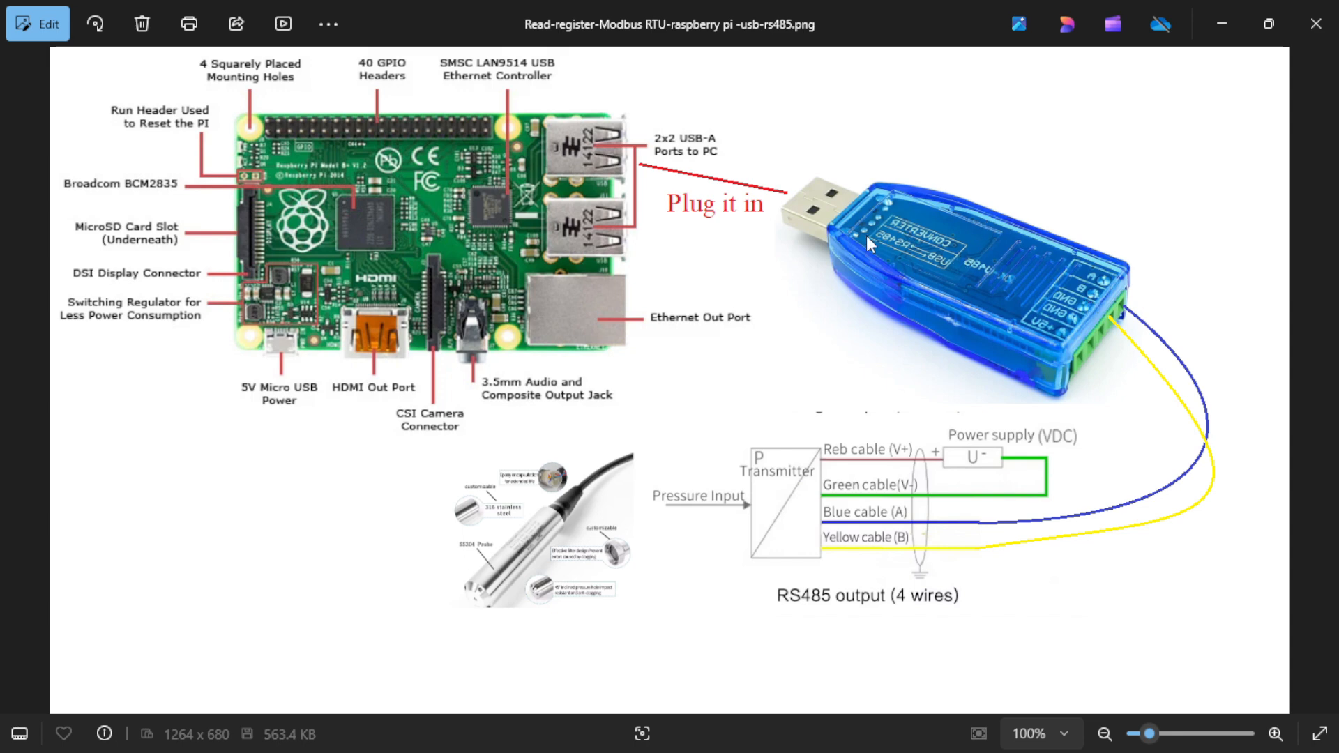
mouse_move(807, 236)
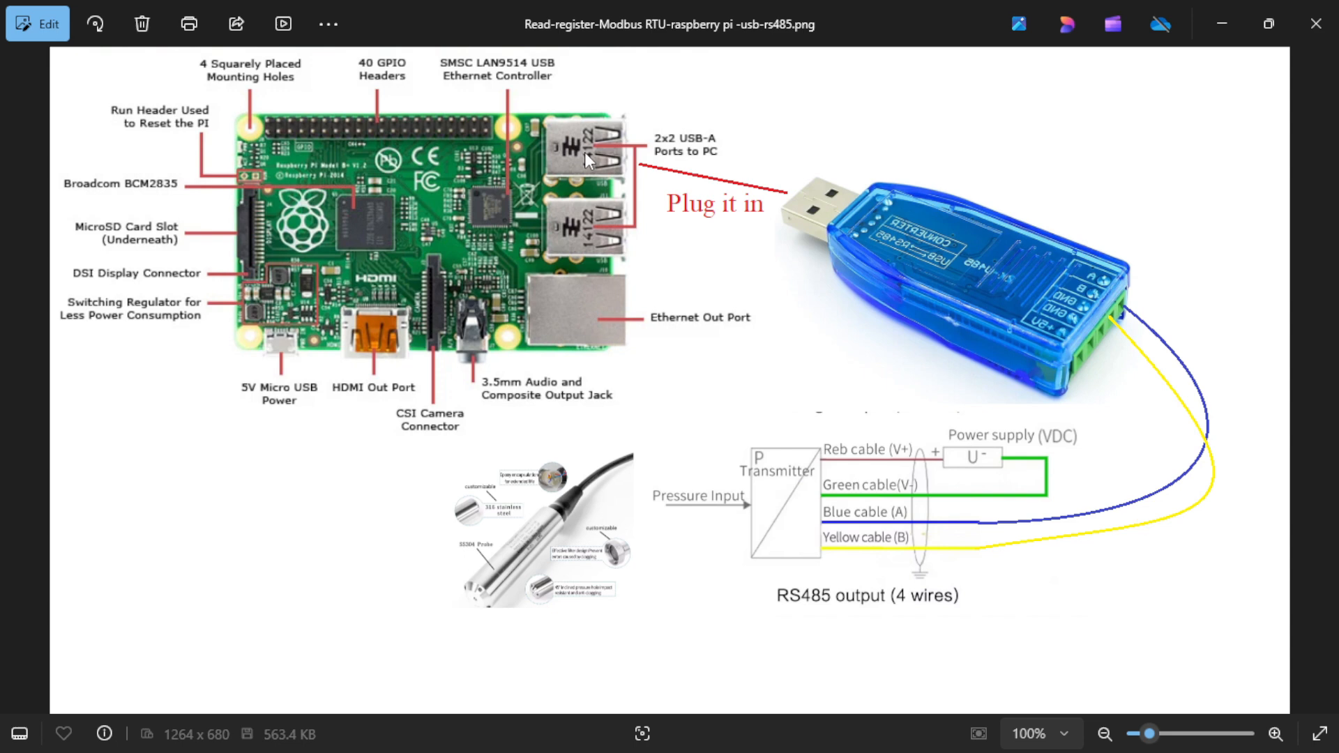
mouse_move(652, 175)
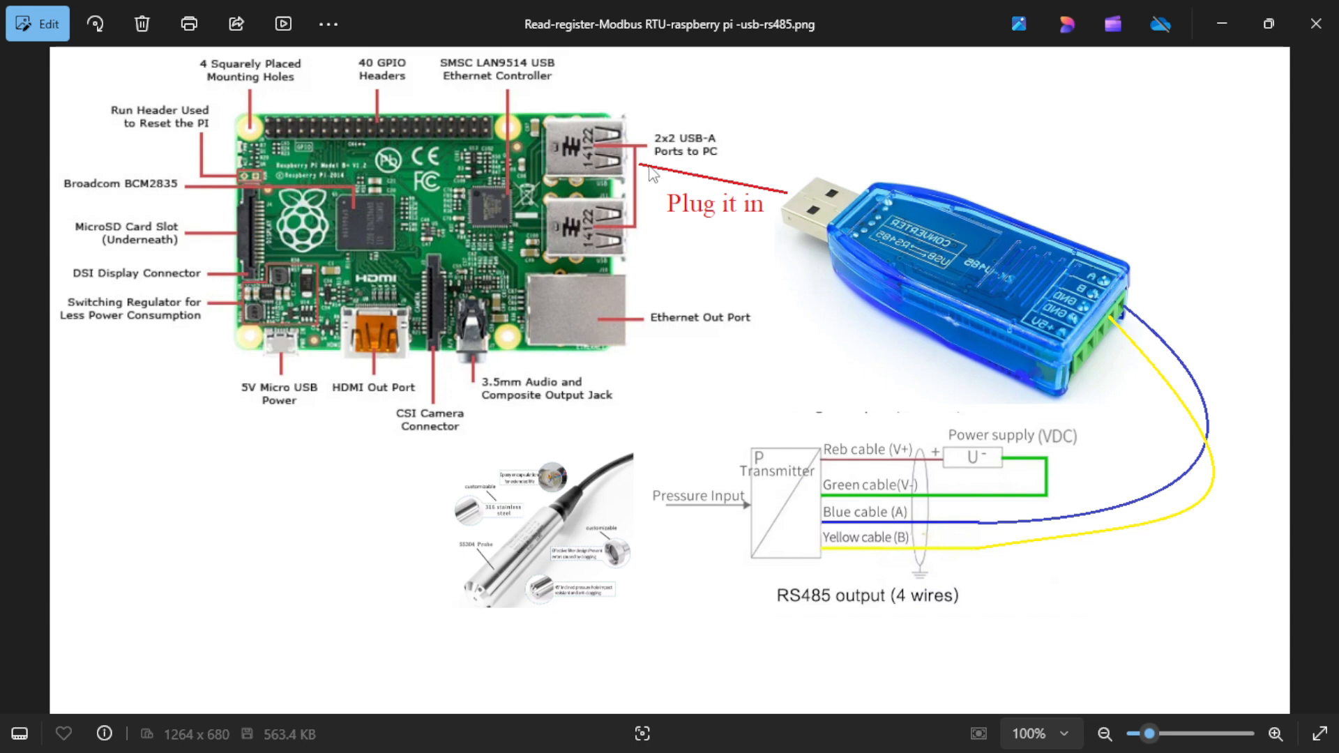
mouse_move(560, 423)
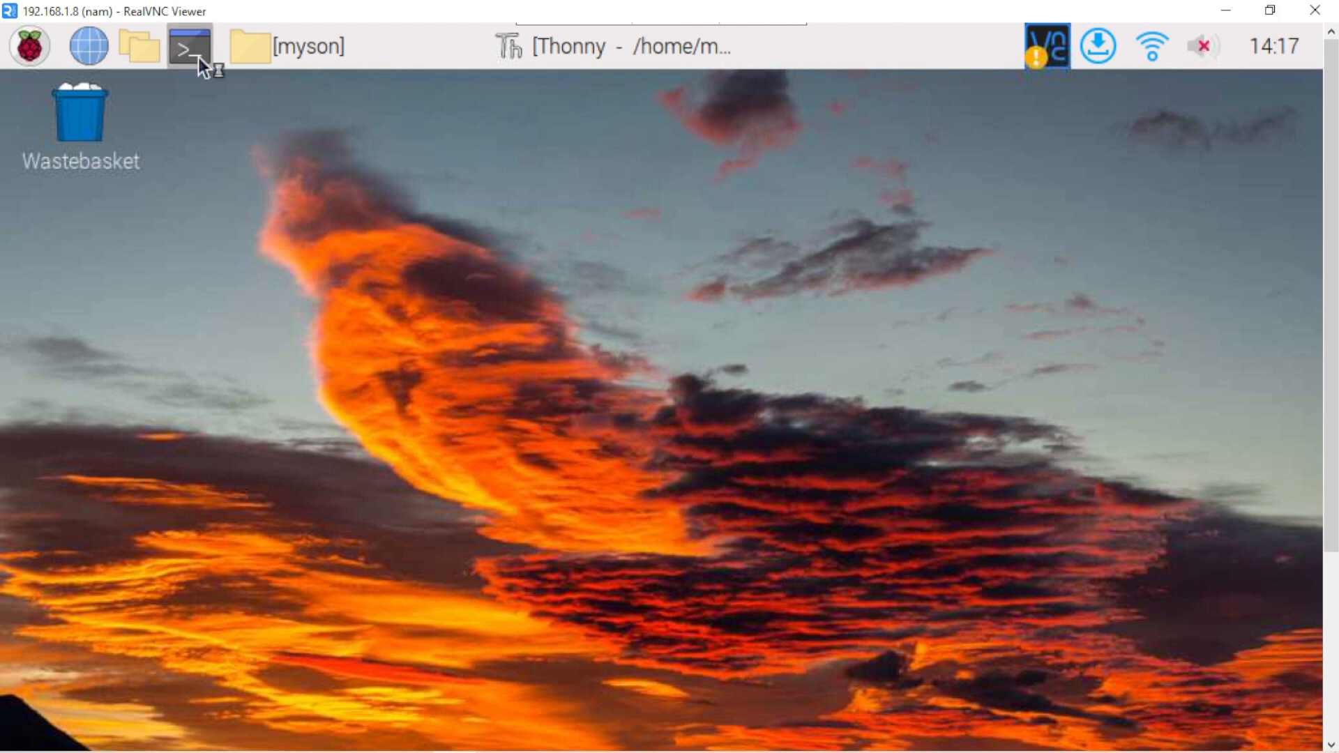
Open a Pi terminal and run sudo apt update to refresh package lists.
left_click(189, 47)
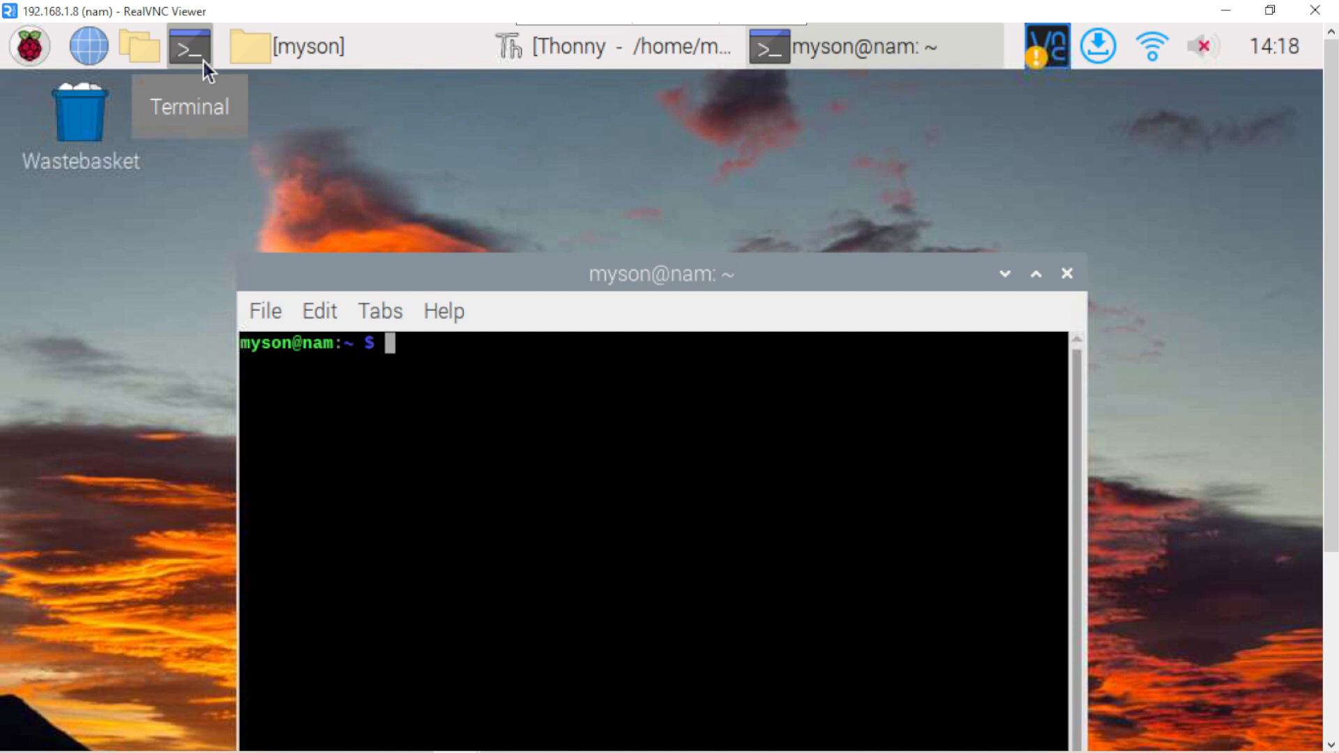
type("sudo")
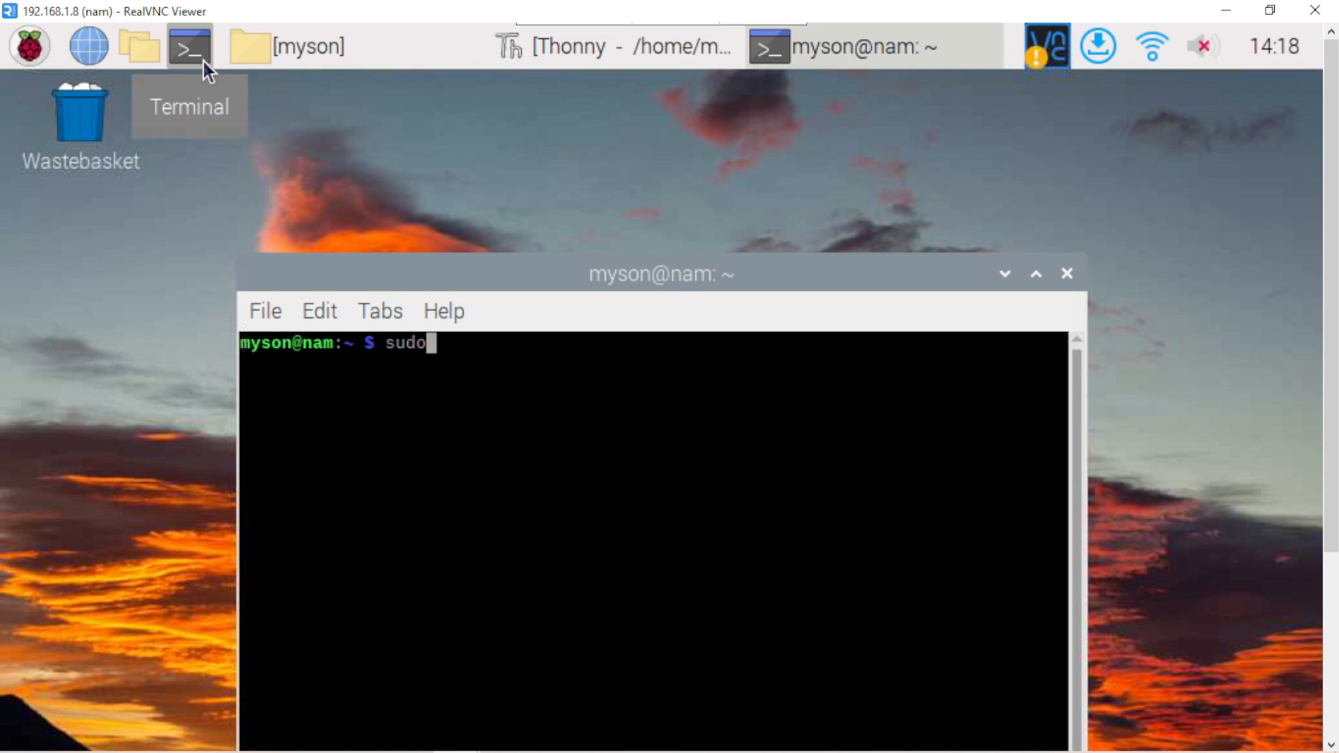
type("apt")
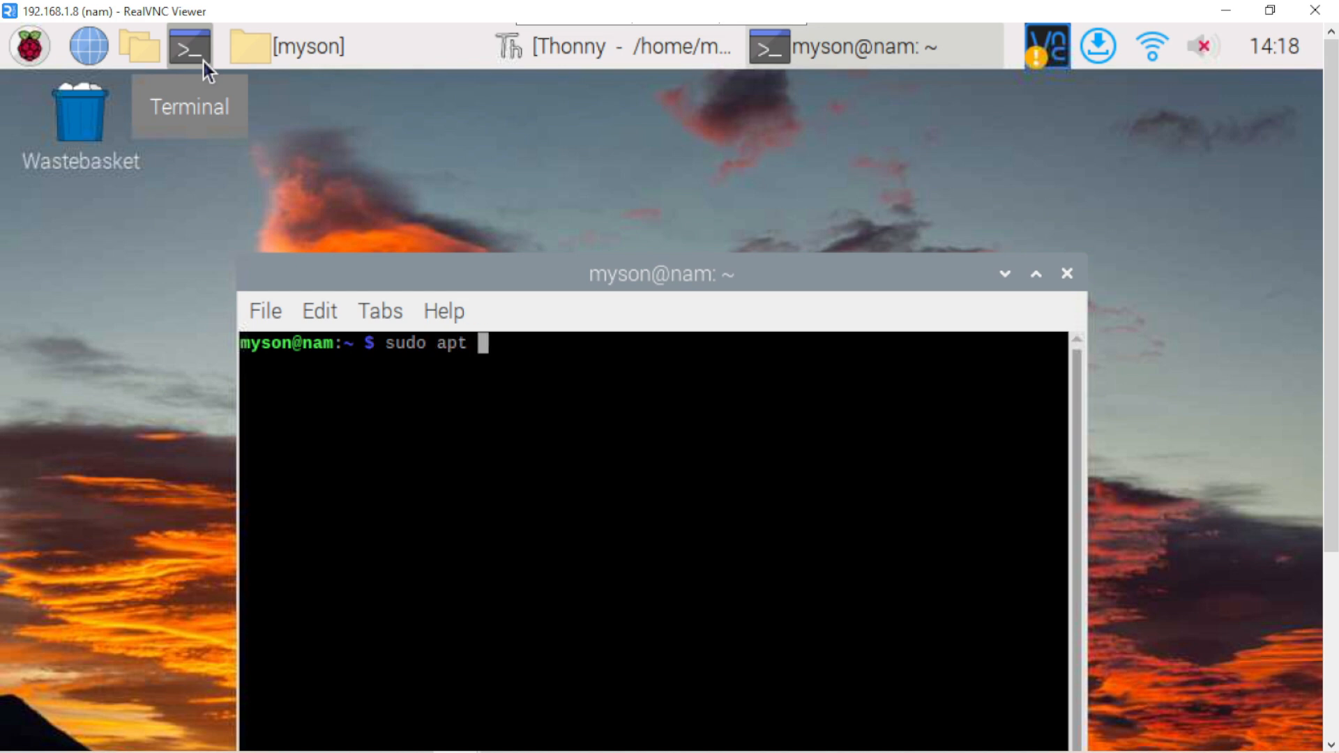
type("update")
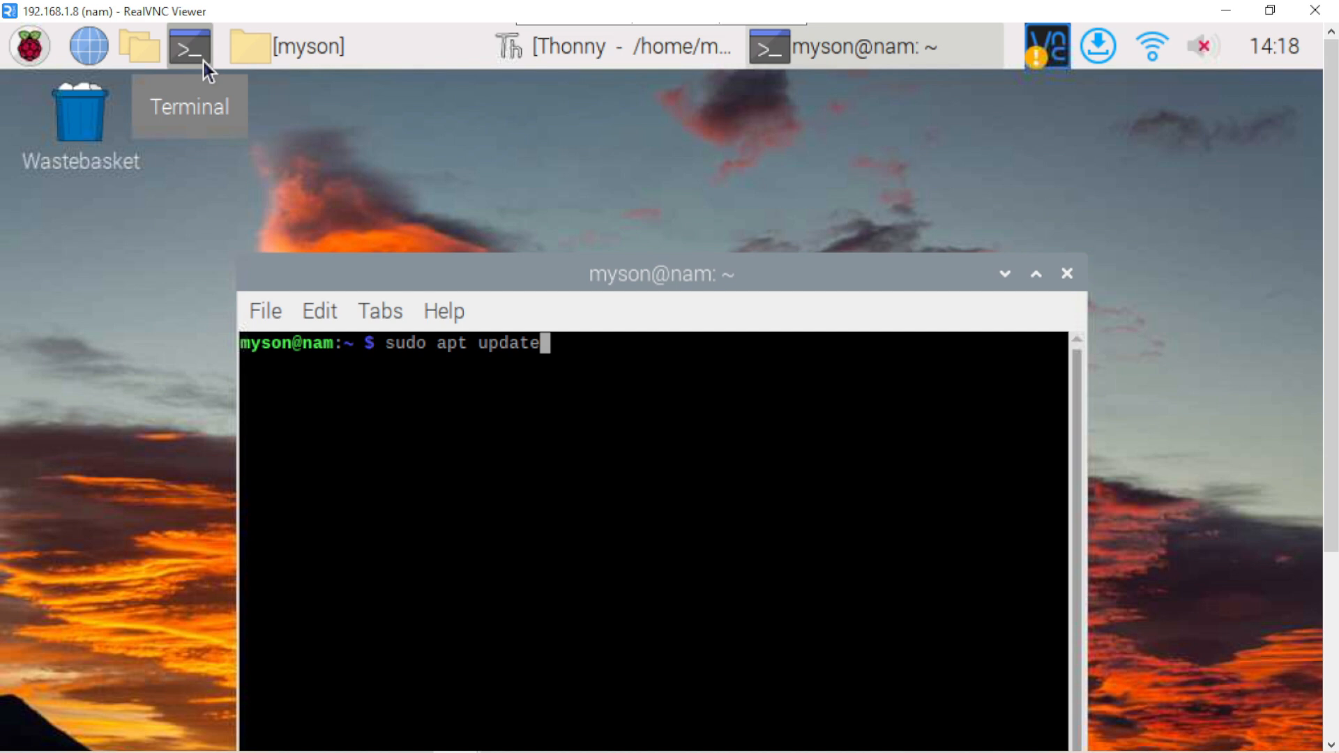
key("Return")
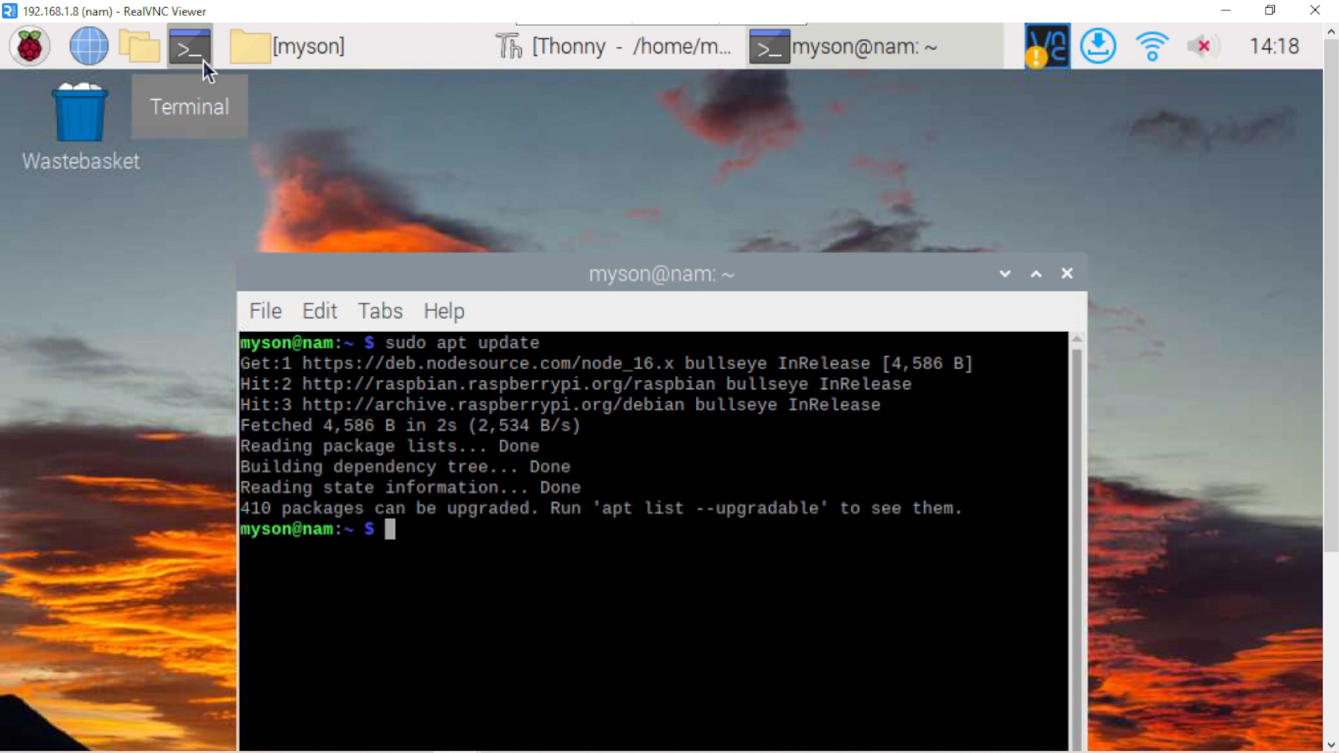
Run sudo apt-get install pip3 in the terminal, which fails to locate the package.
type("sudo apt")
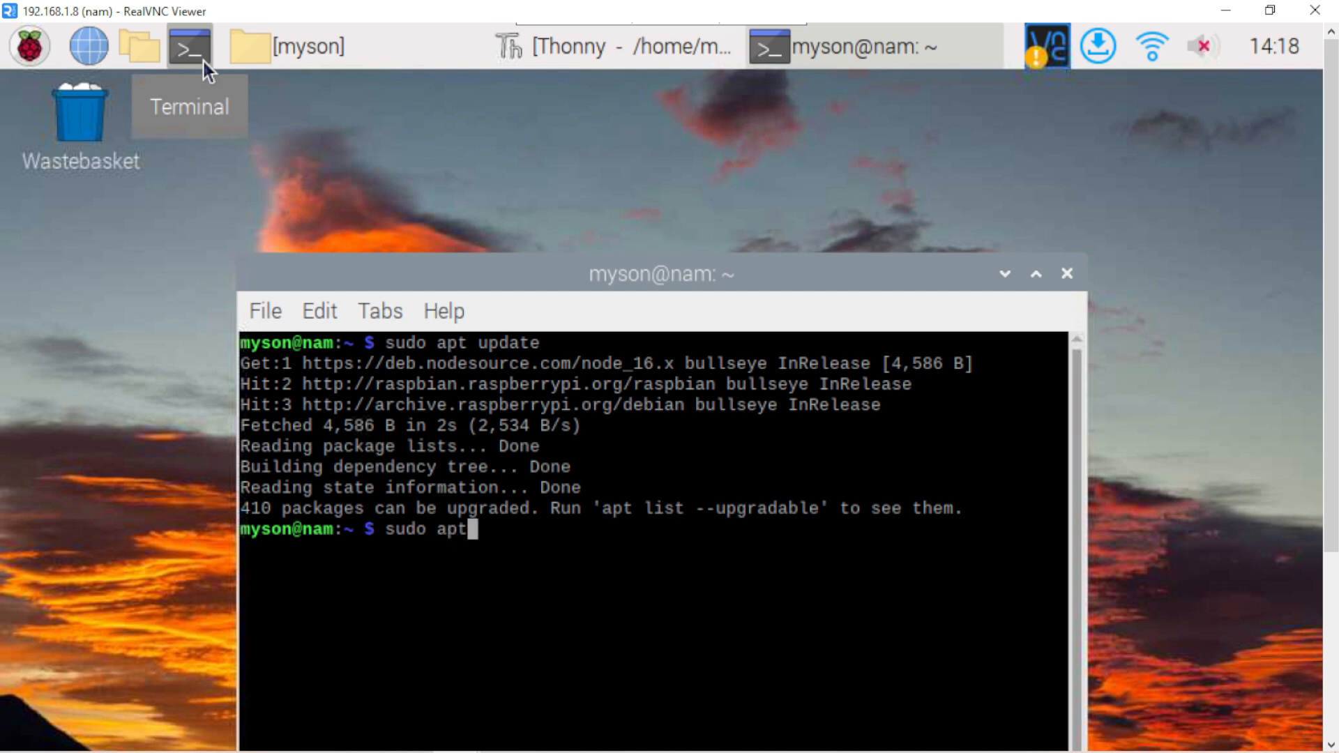
type("-get")
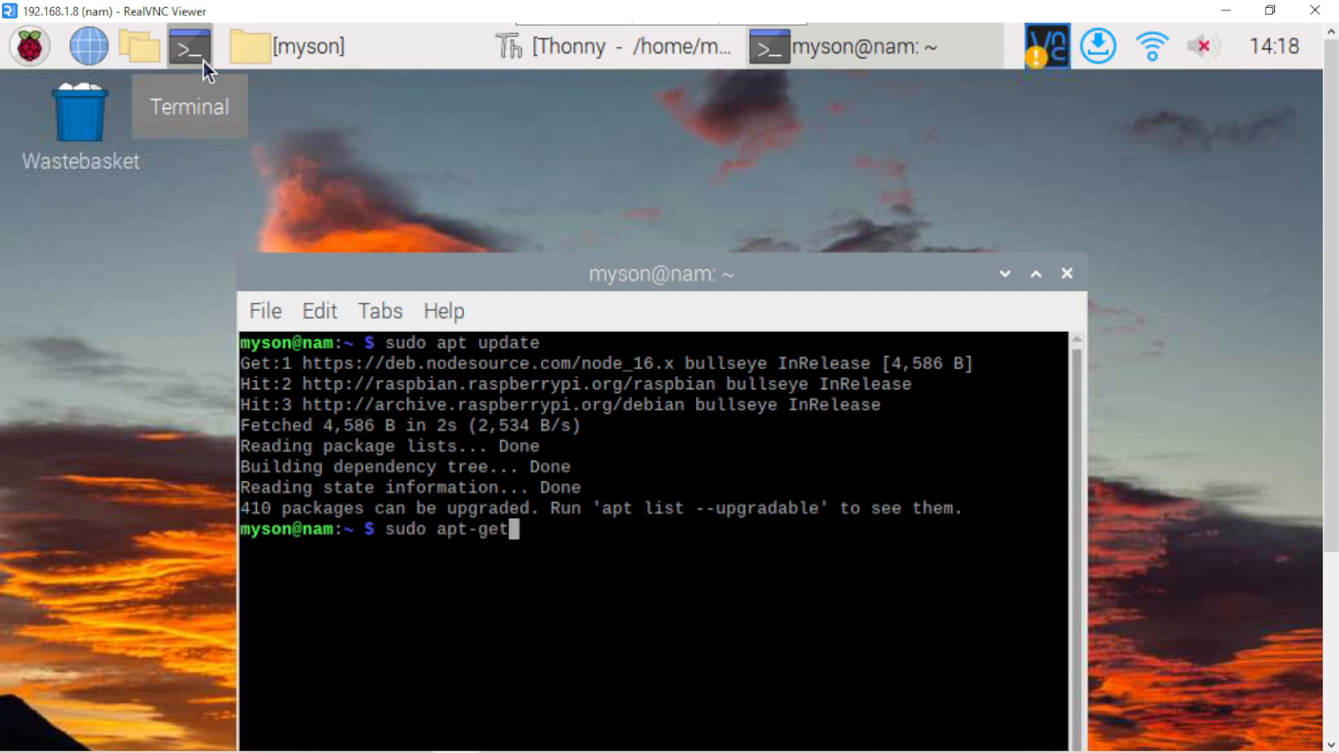
type("ins")
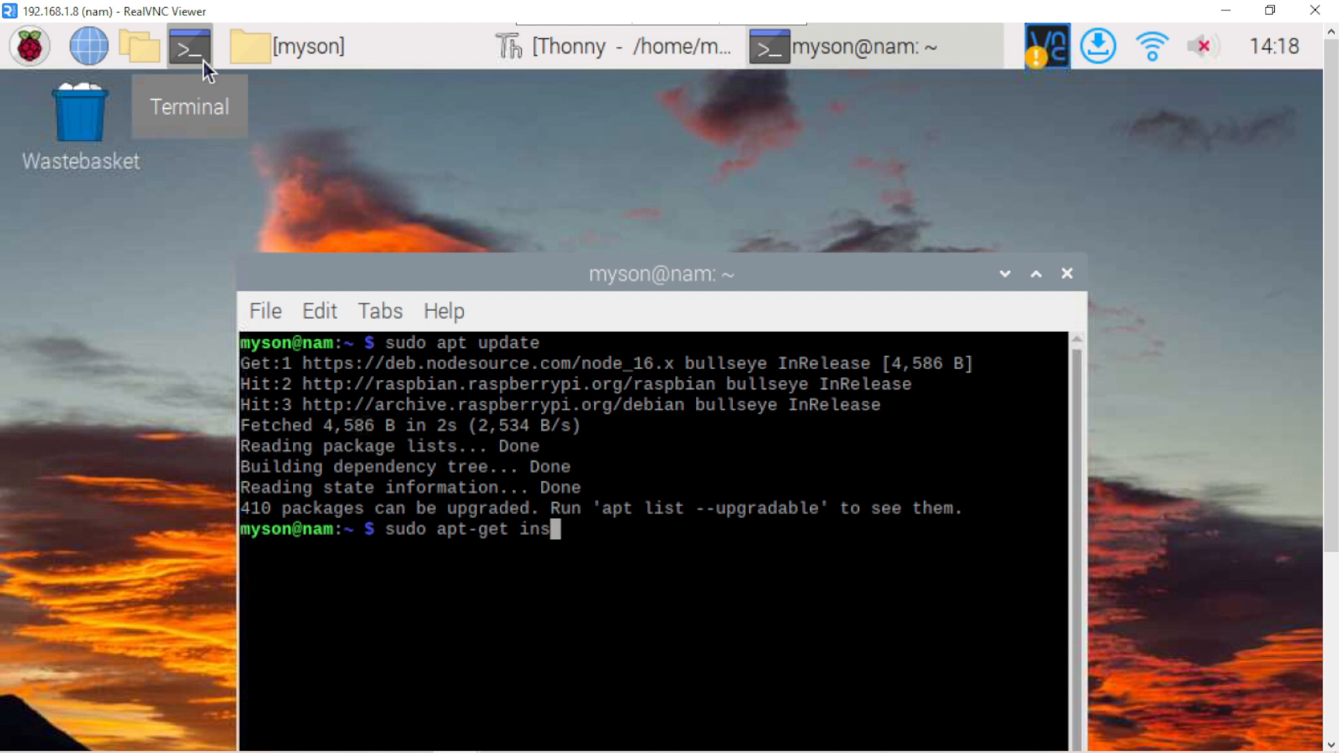
type("tall")
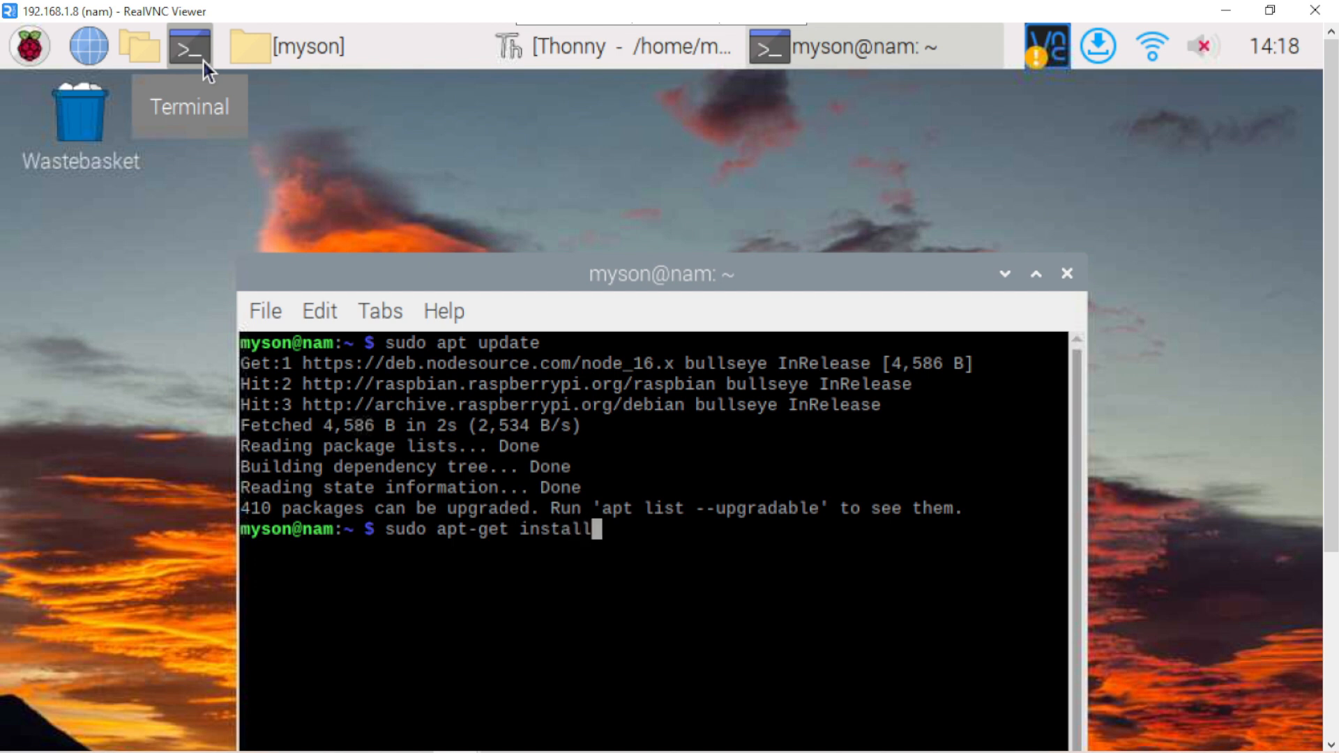
type("pi")
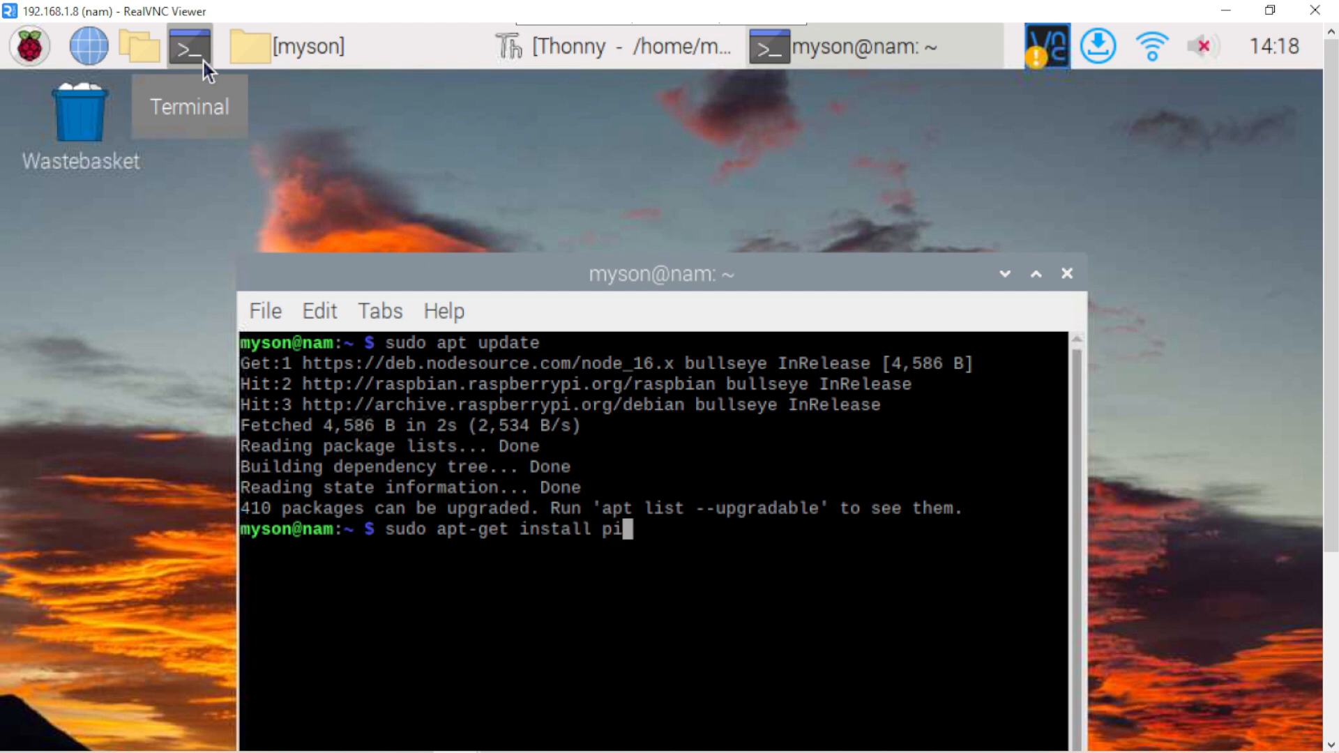
type("p3")
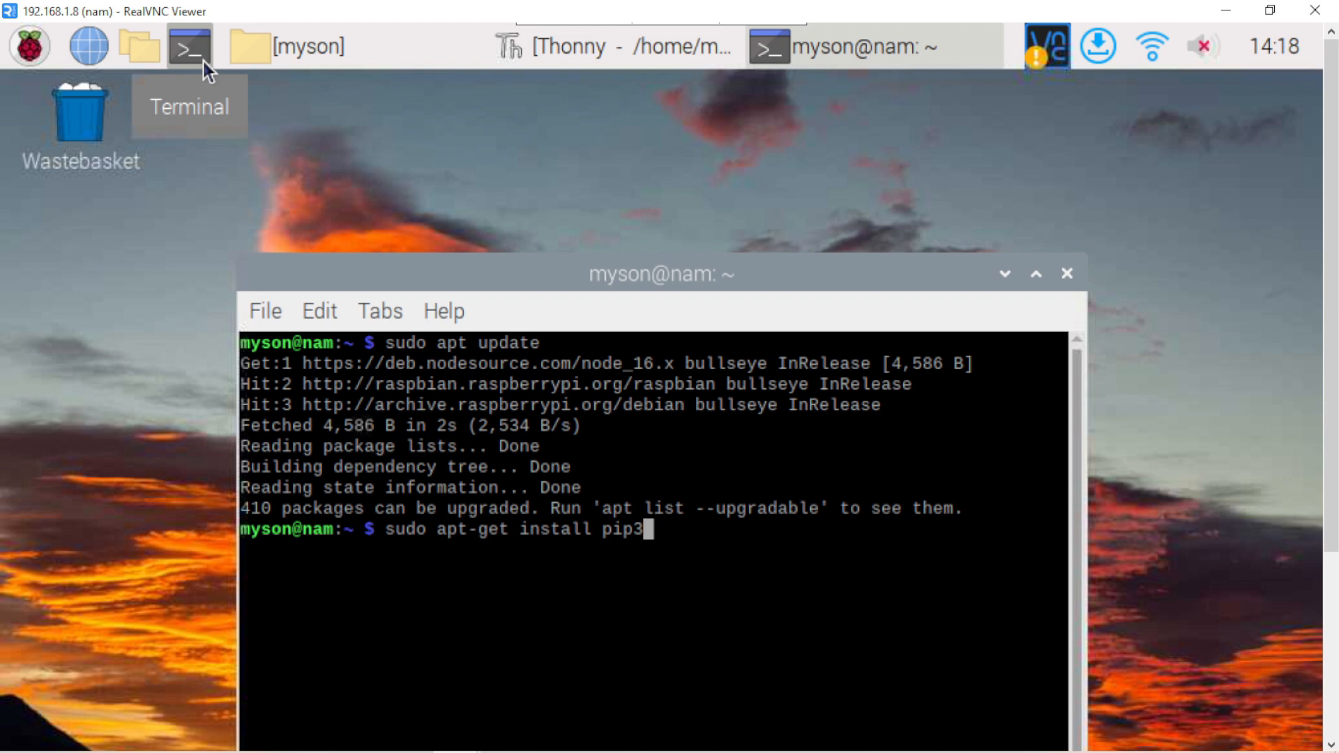
key("Return")
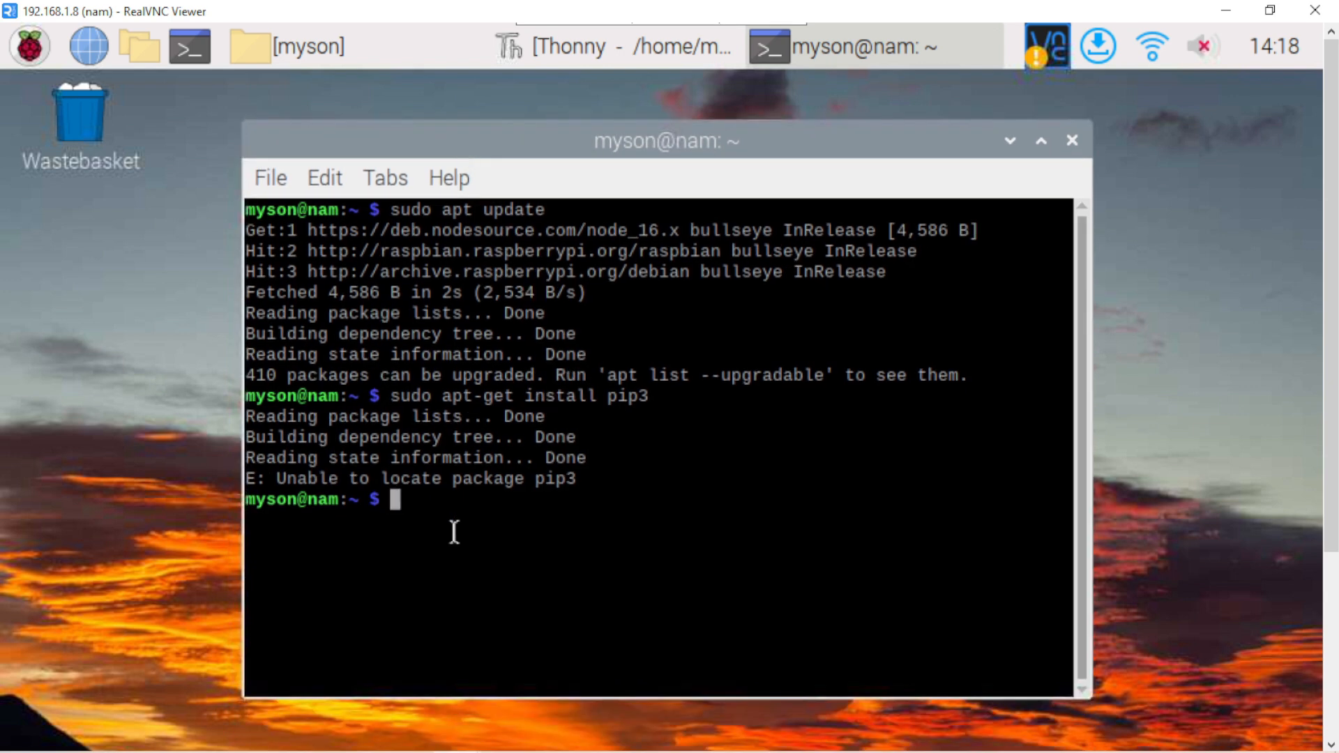
Run sudo pip3 install -U minimalmodbus, confirming minimalmodbus 2.1.1 is installed.
type("sudo")
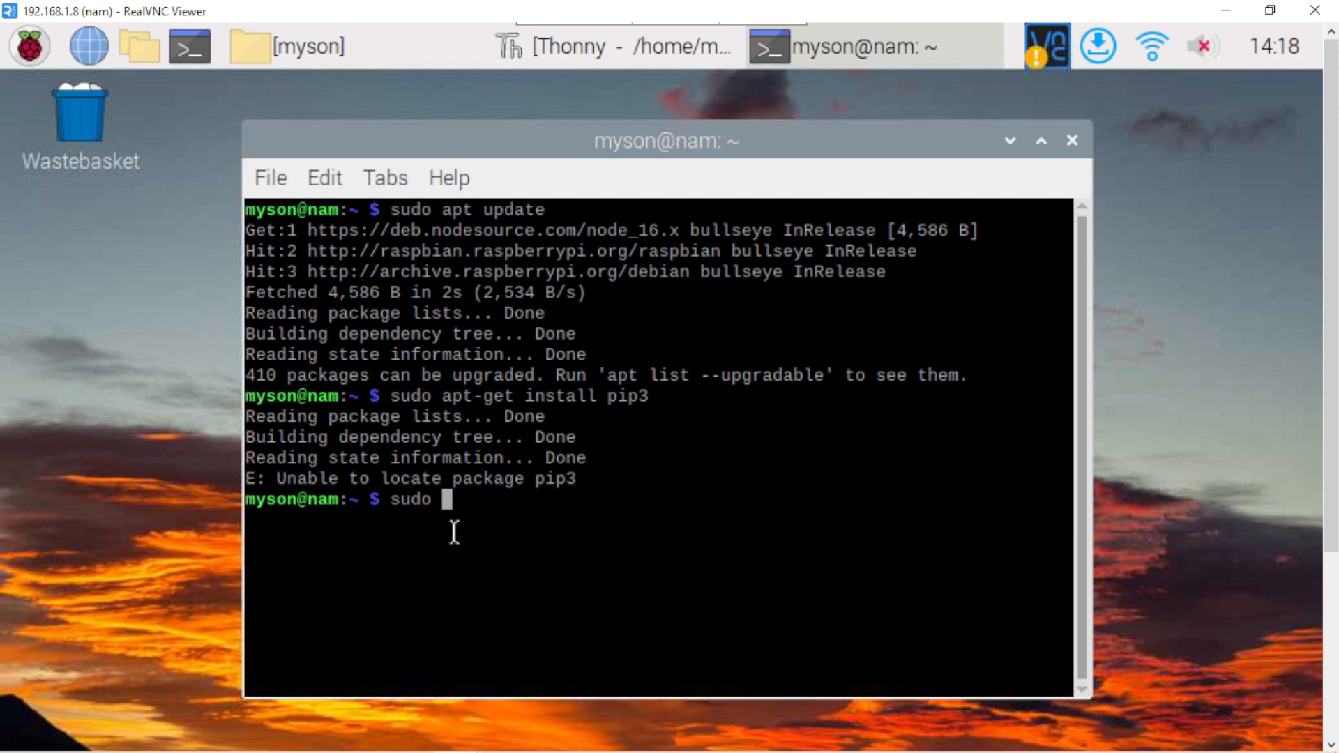
type("pi")
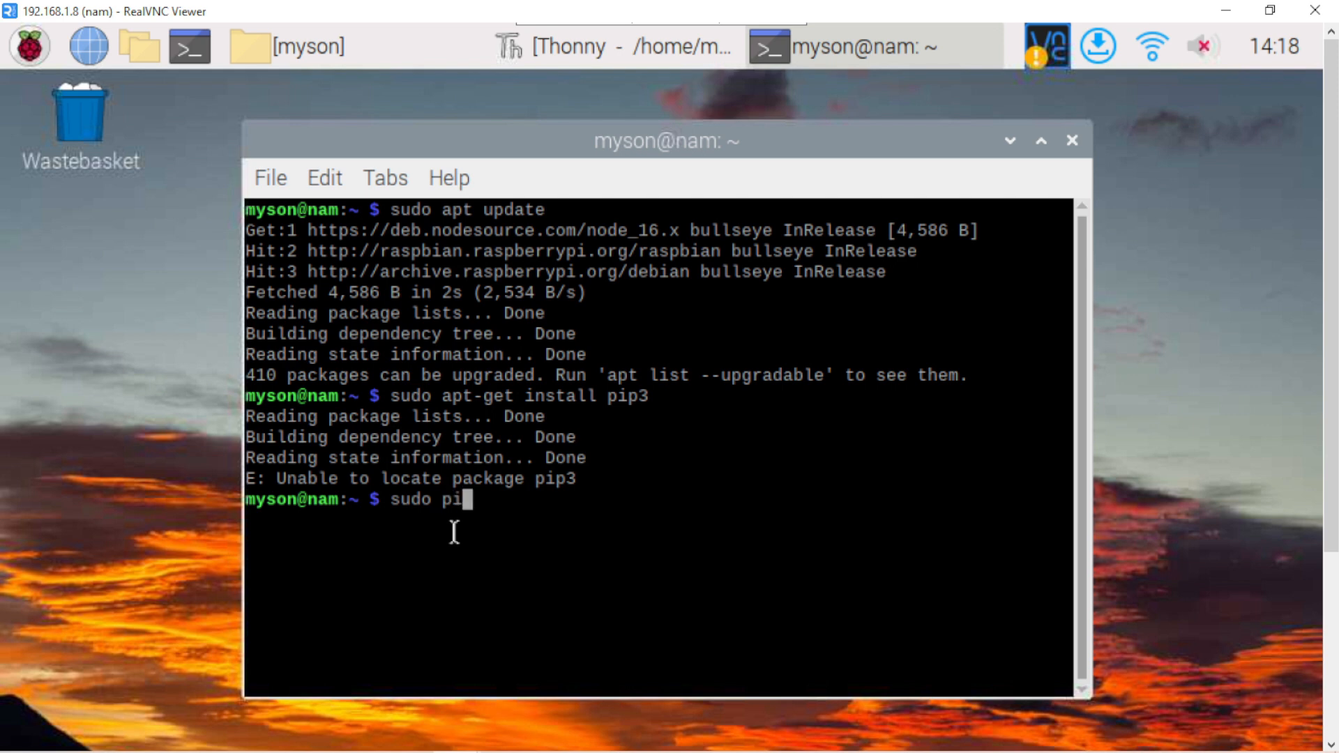
type("p3 ins")
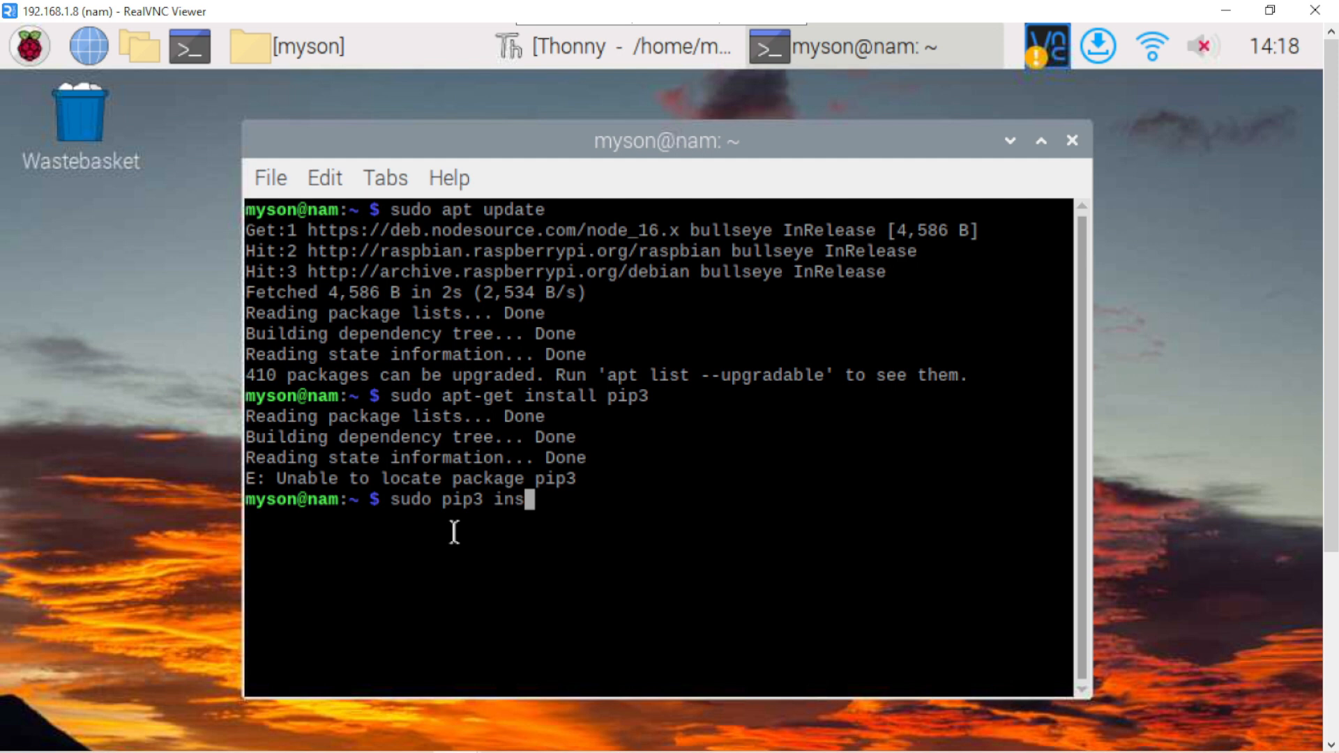
type("tall")
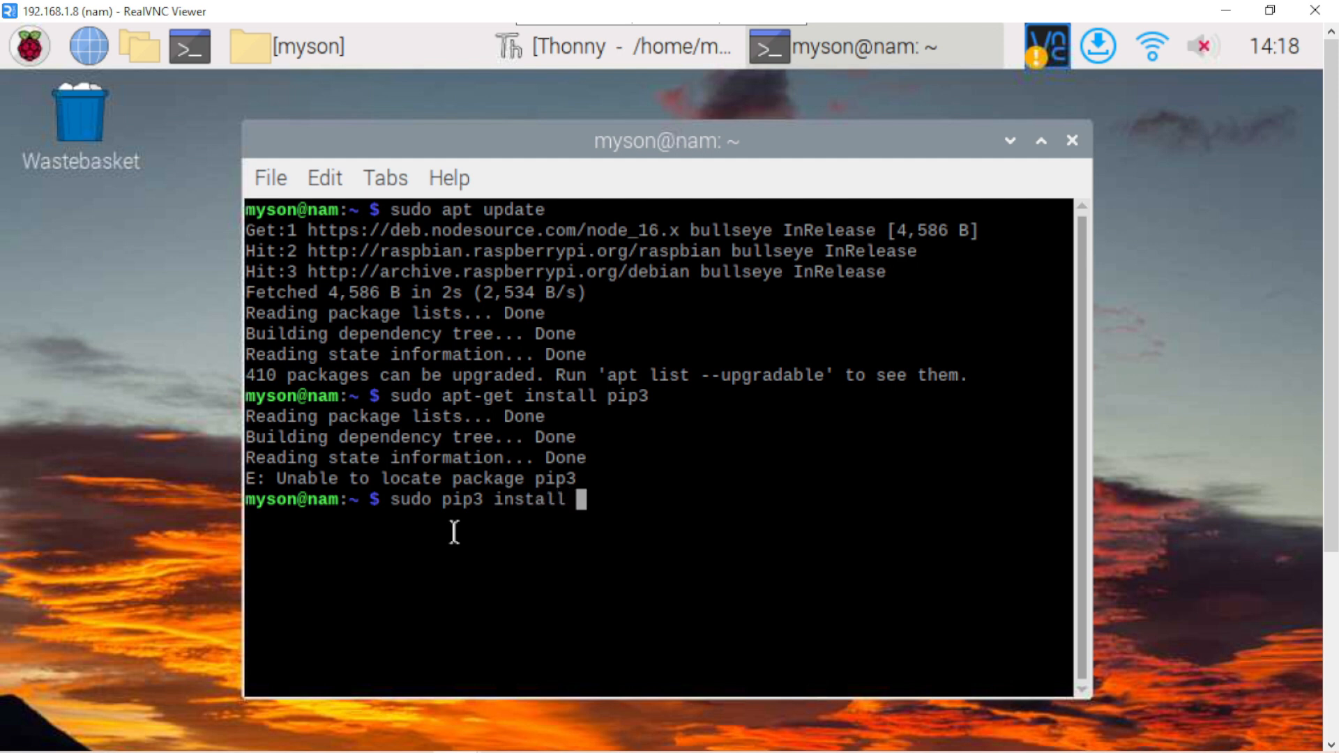
type("-")
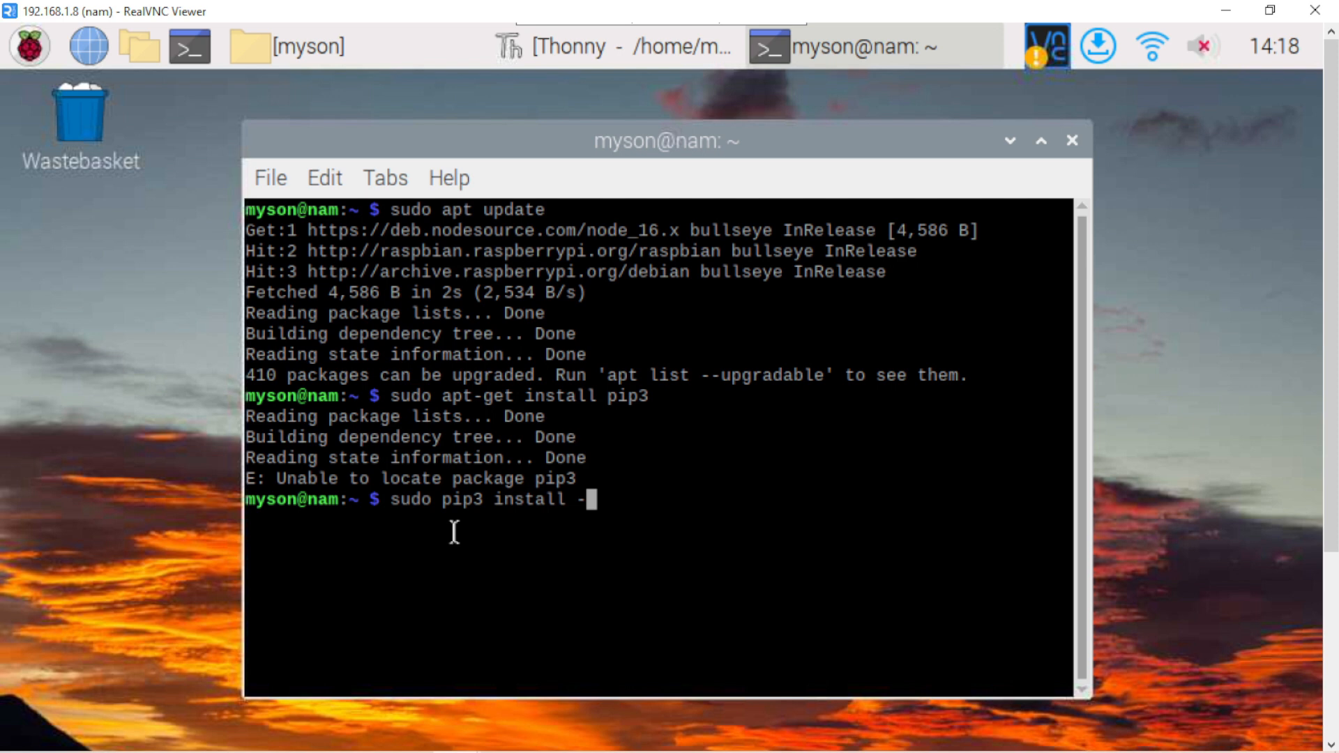
type("U mi")
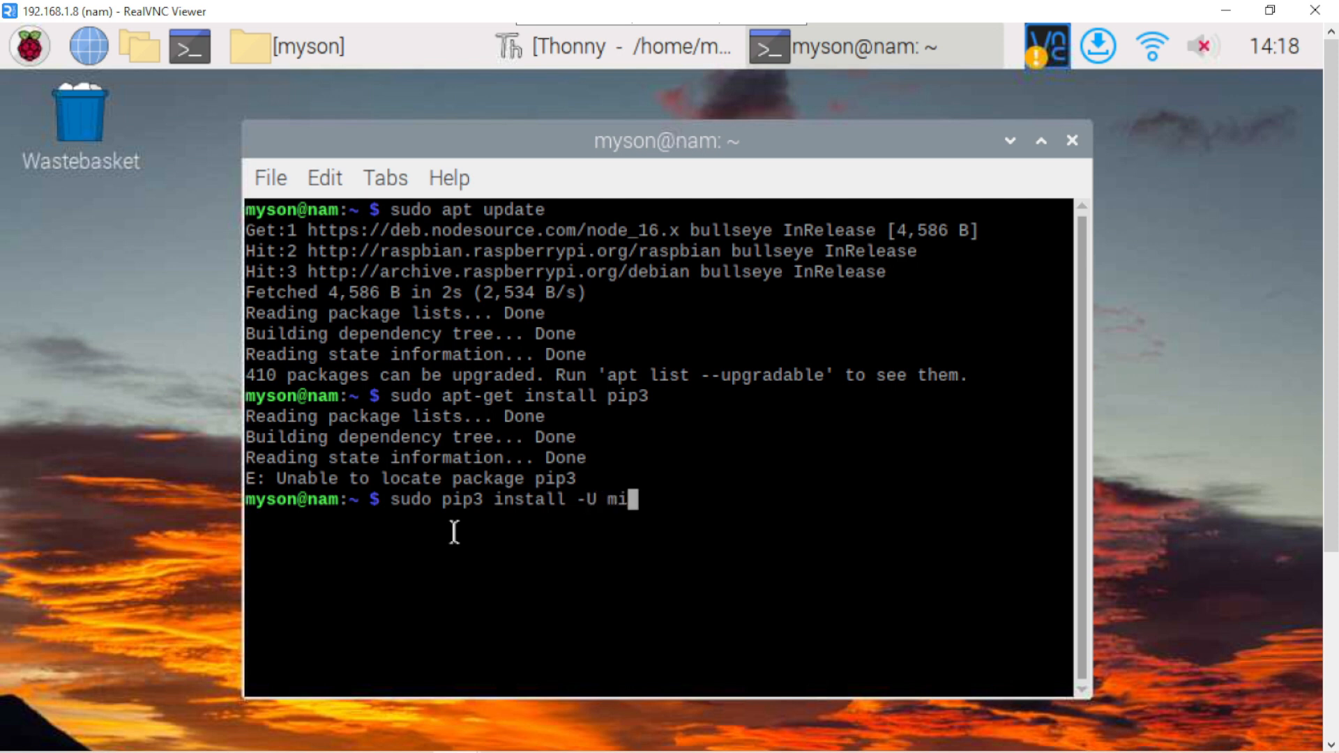
type("nimal")
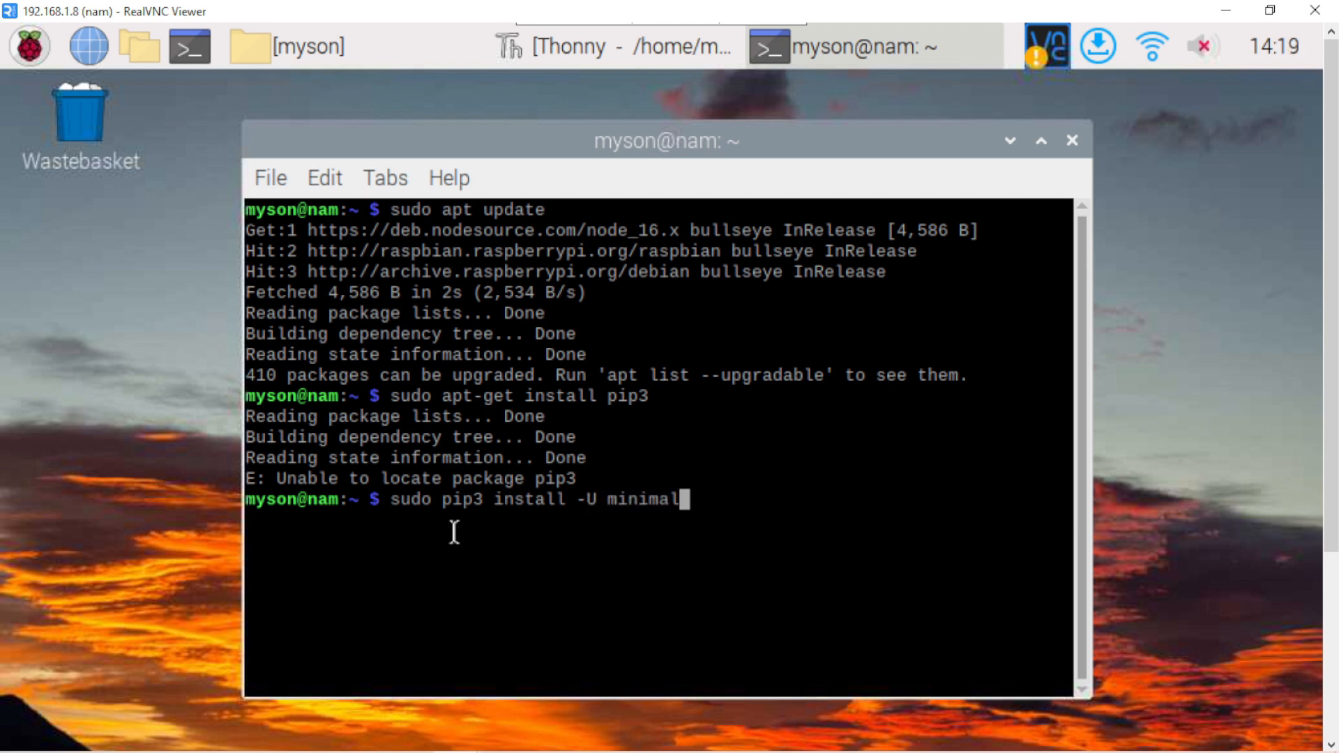
type("mod")
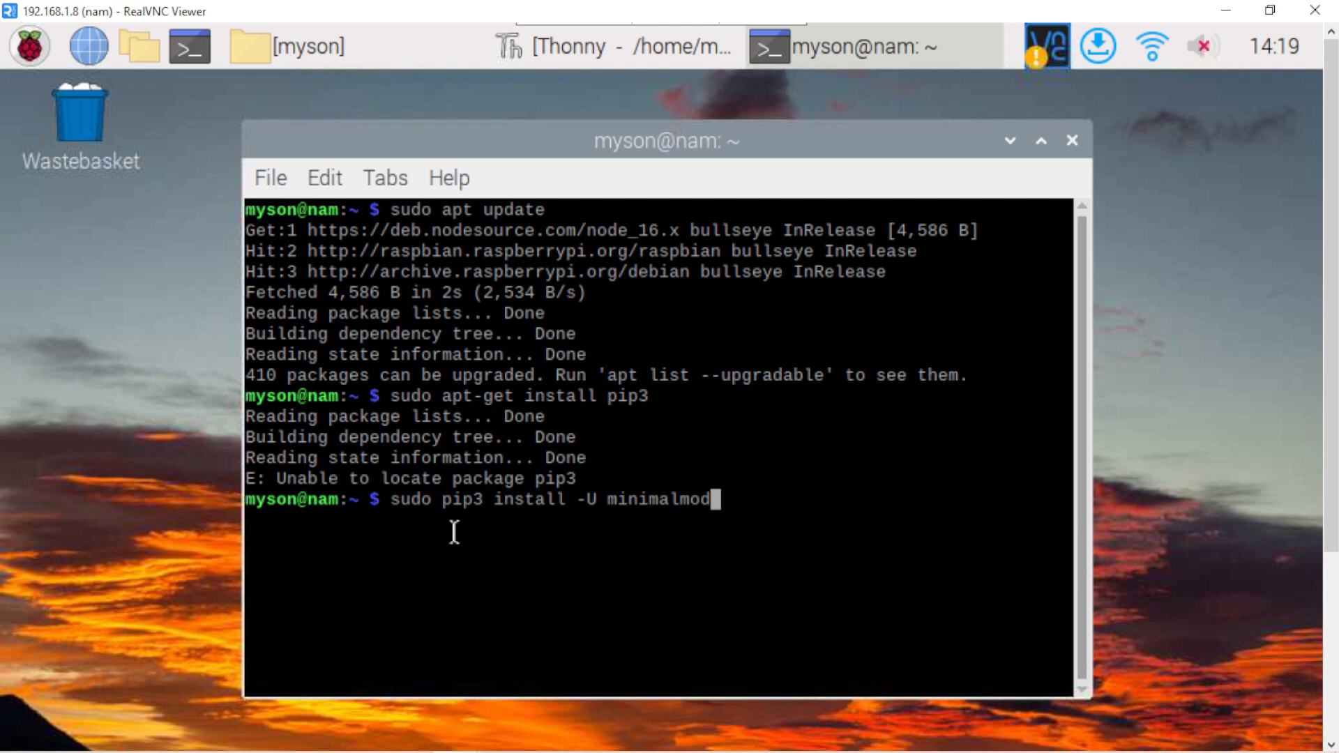
type("us")
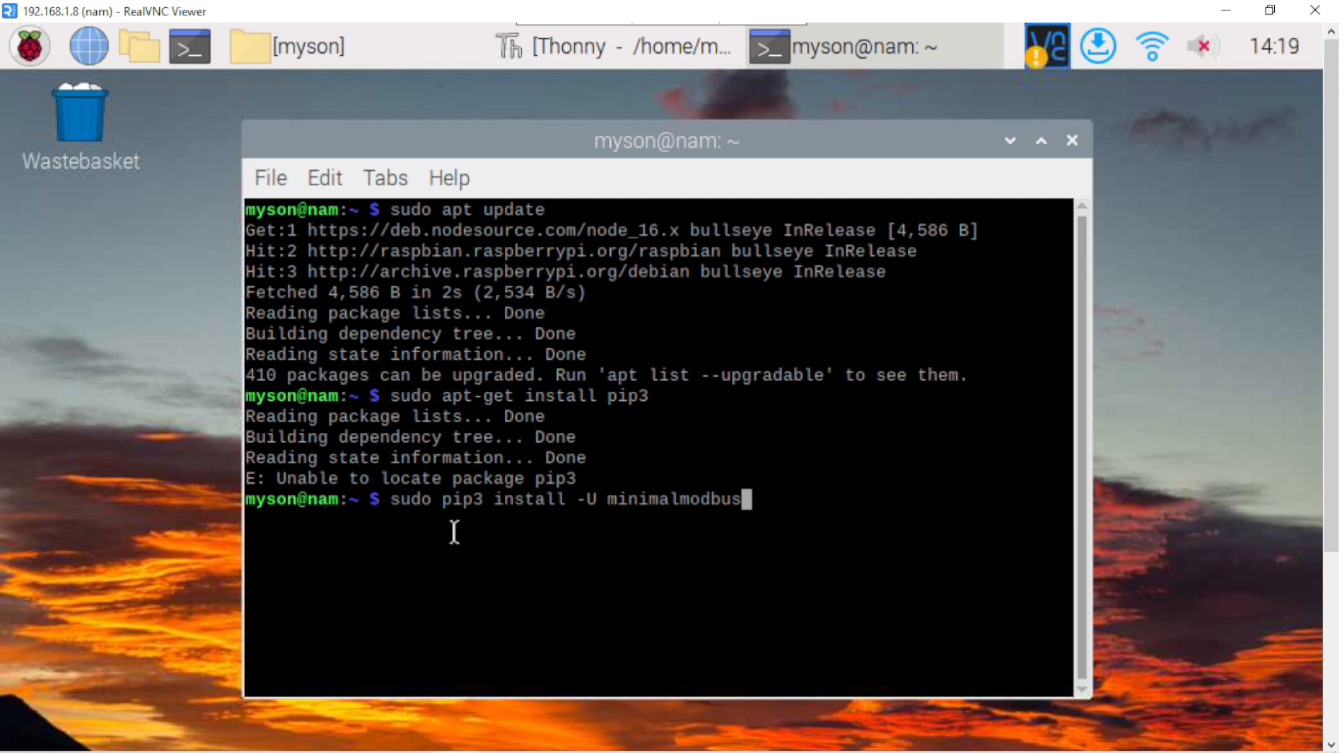
key("Return")
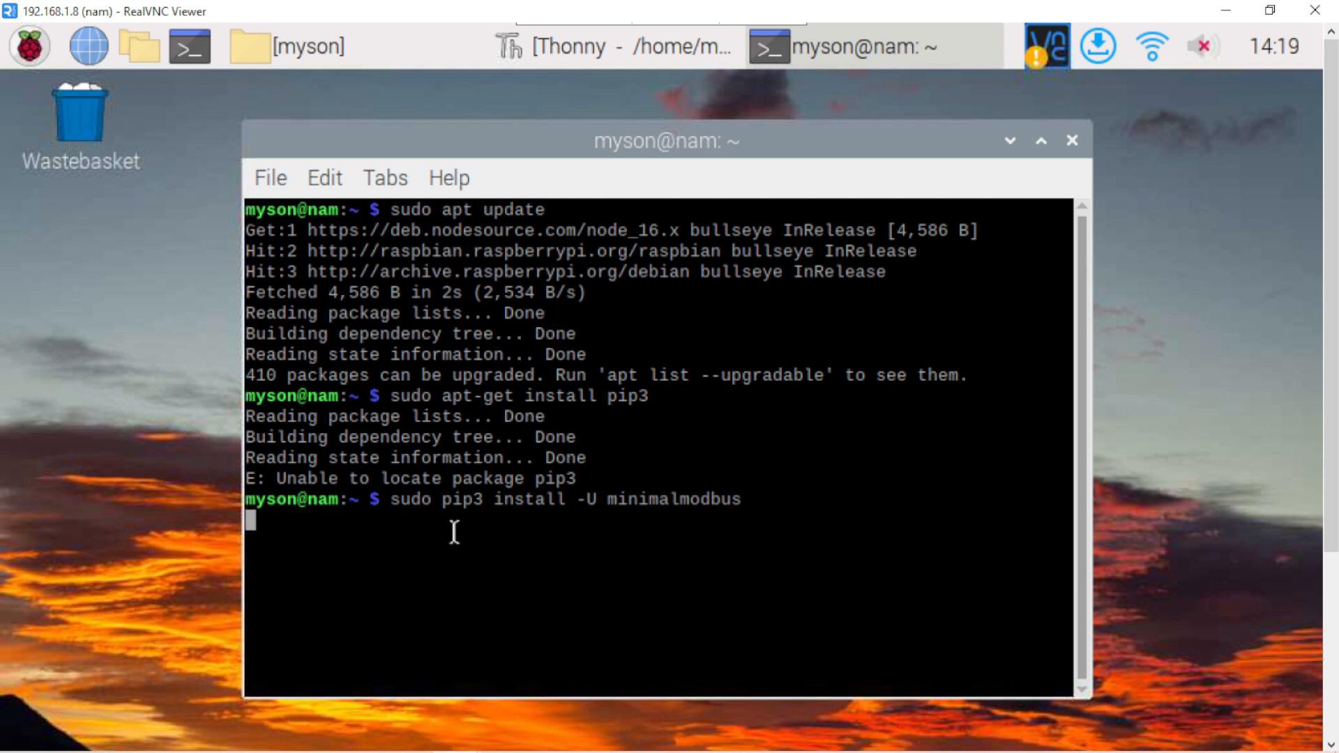
key("Return")
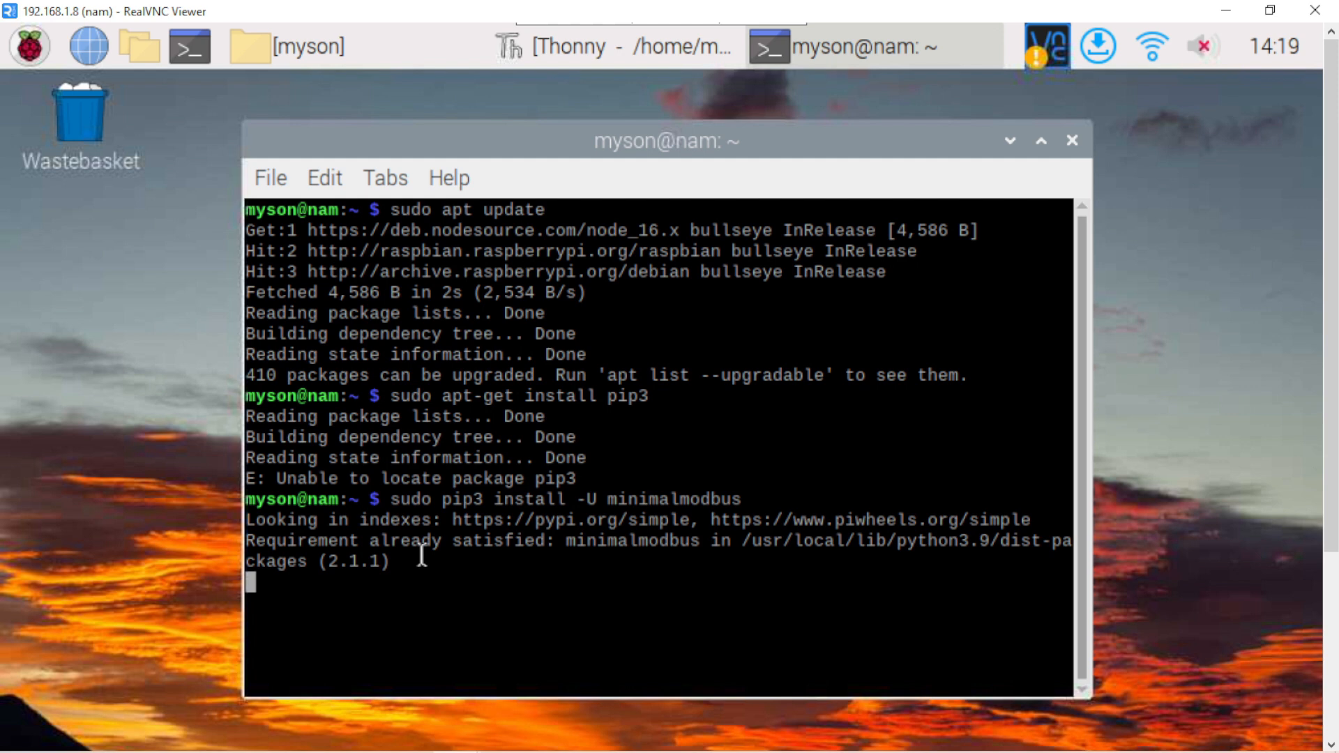
mouse_move(564, 388)
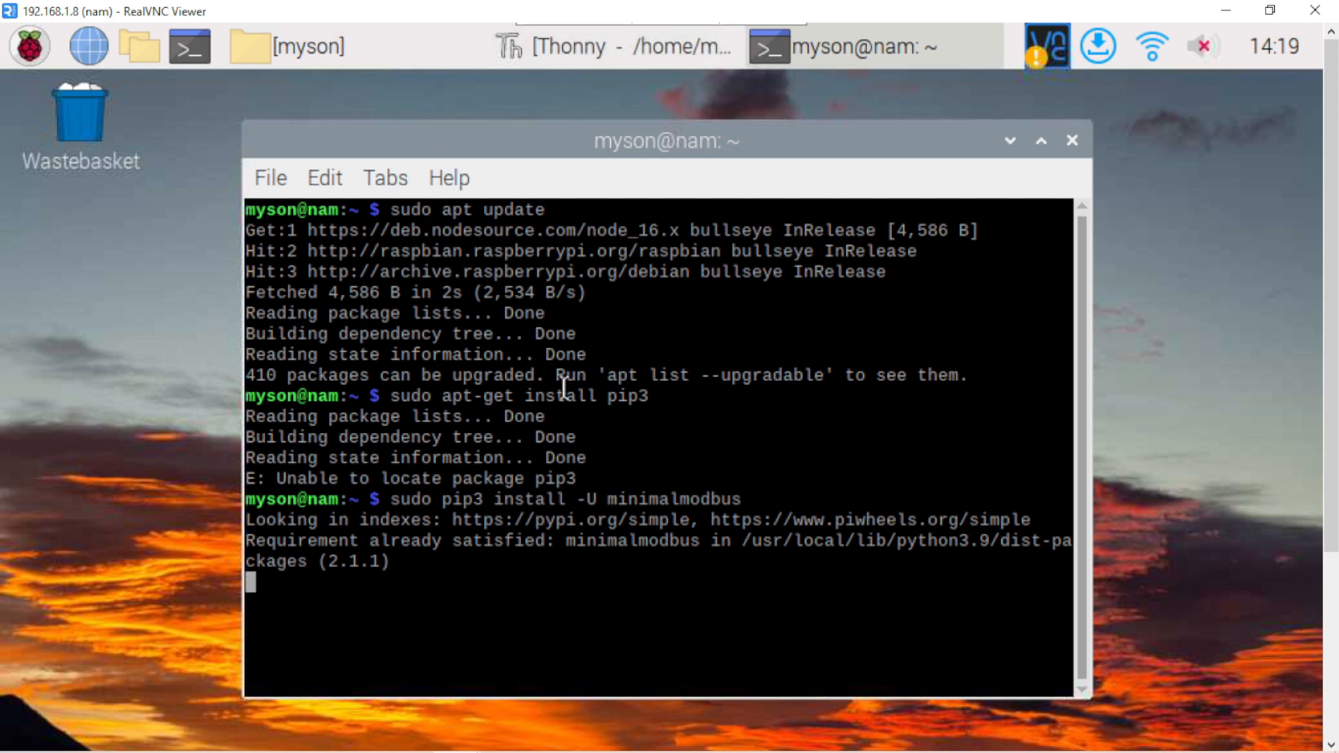
mouse_move(476, 89)
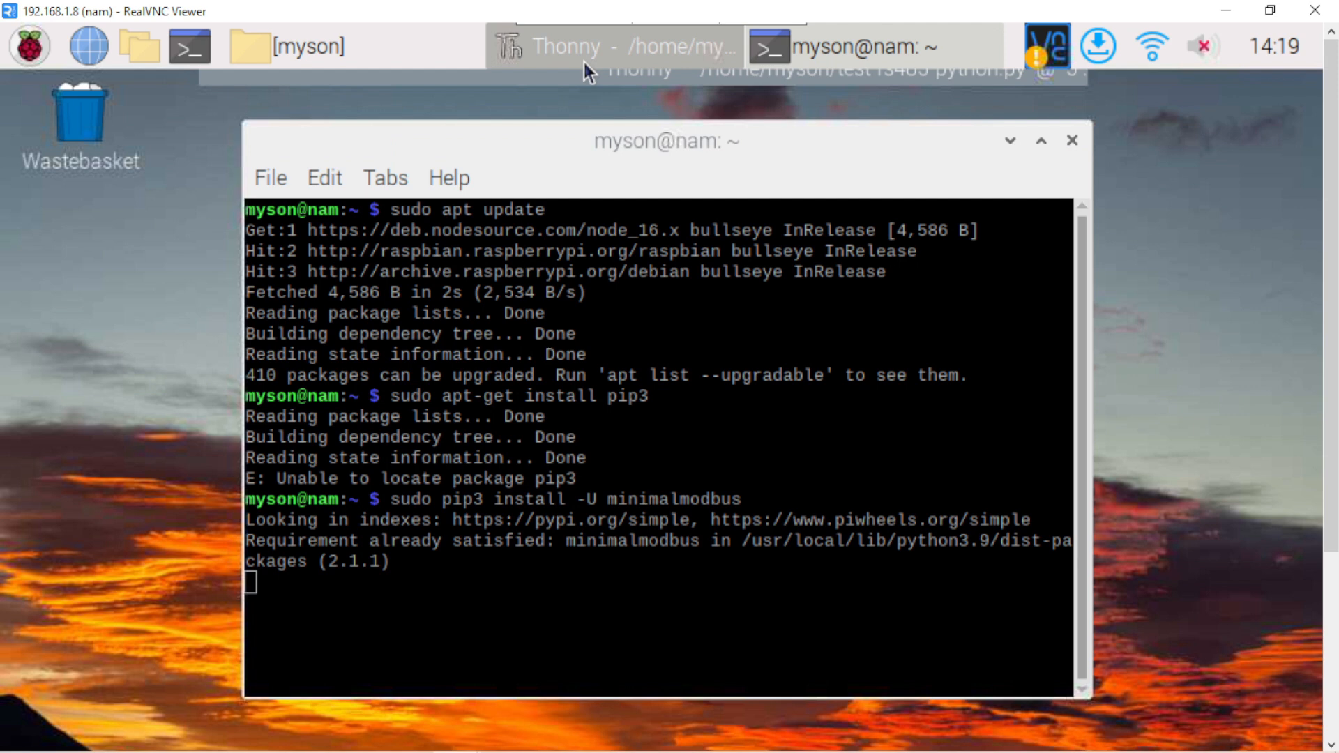
Switch to Thonny and review the serial settings of test-rs485-python.py, including stopbits.
left_click(614, 46)
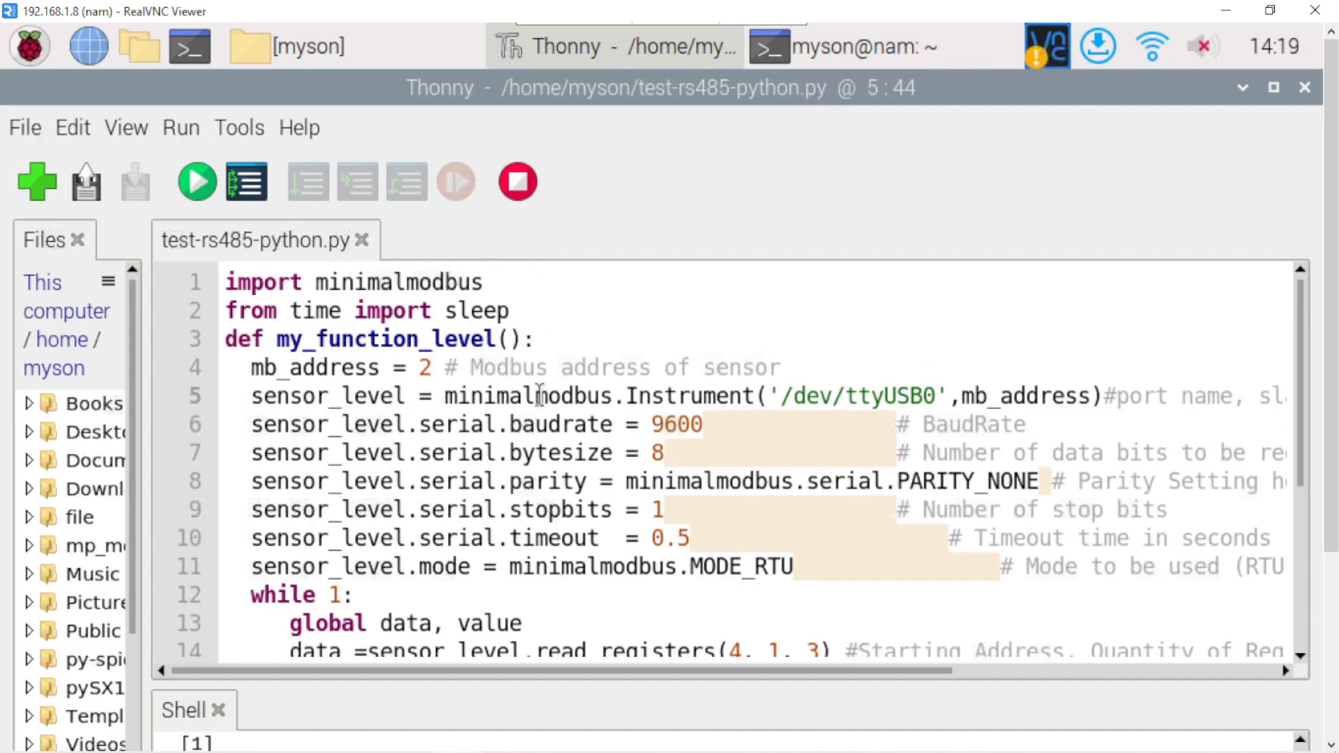
mouse_move(412, 349)
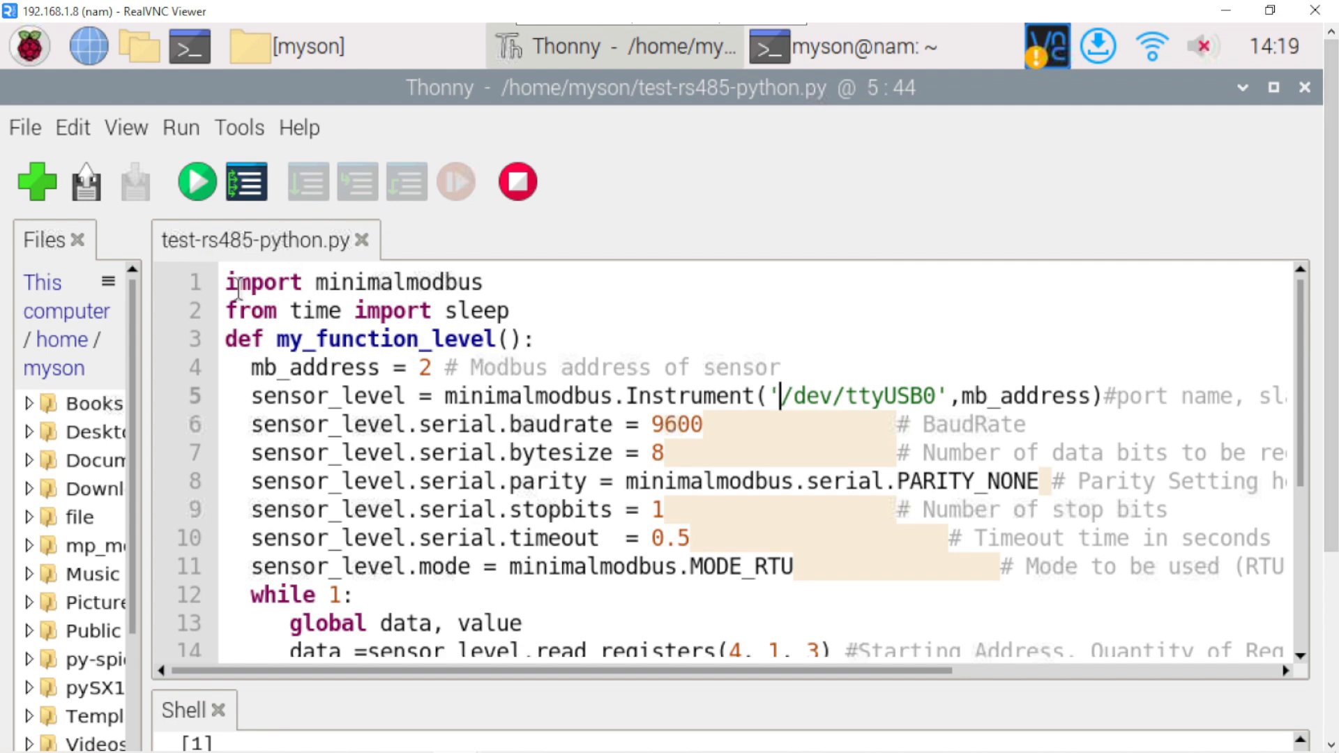
left_click(521, 510)
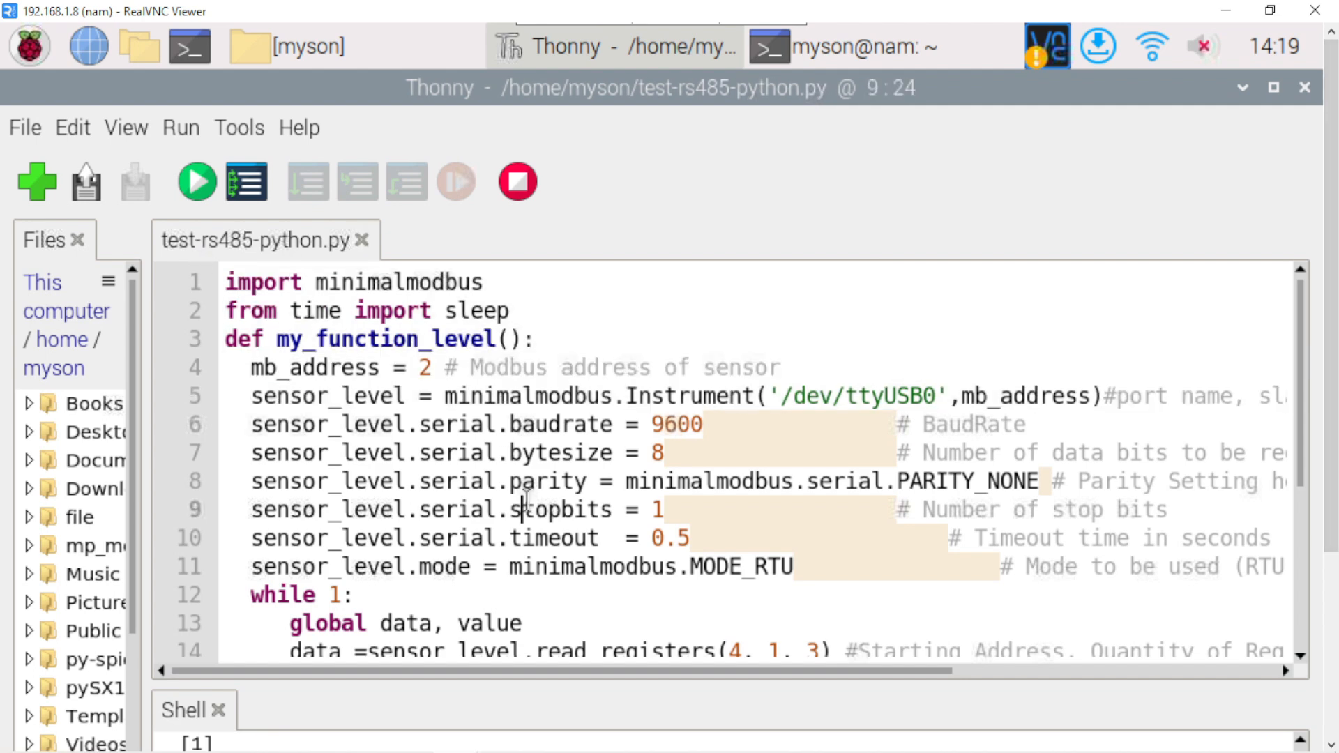
scroll("down", 3)
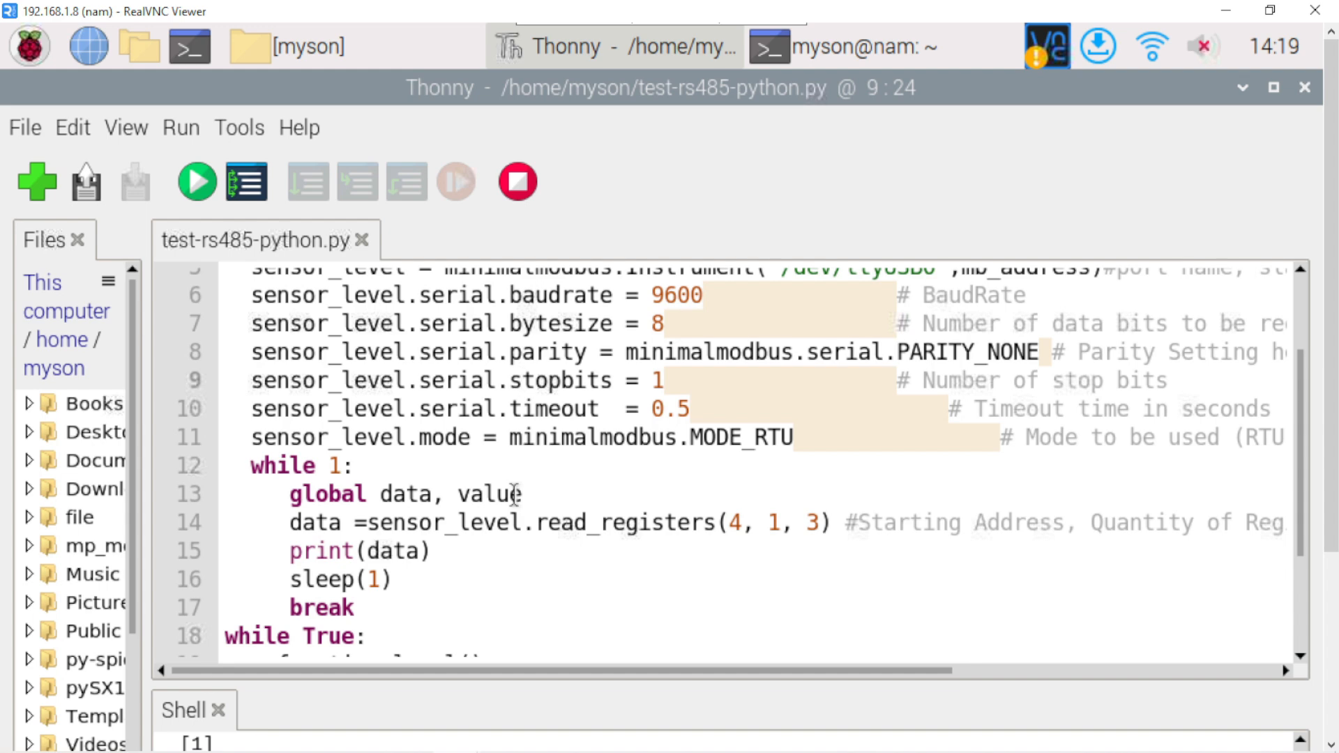
scroll("up", 3)
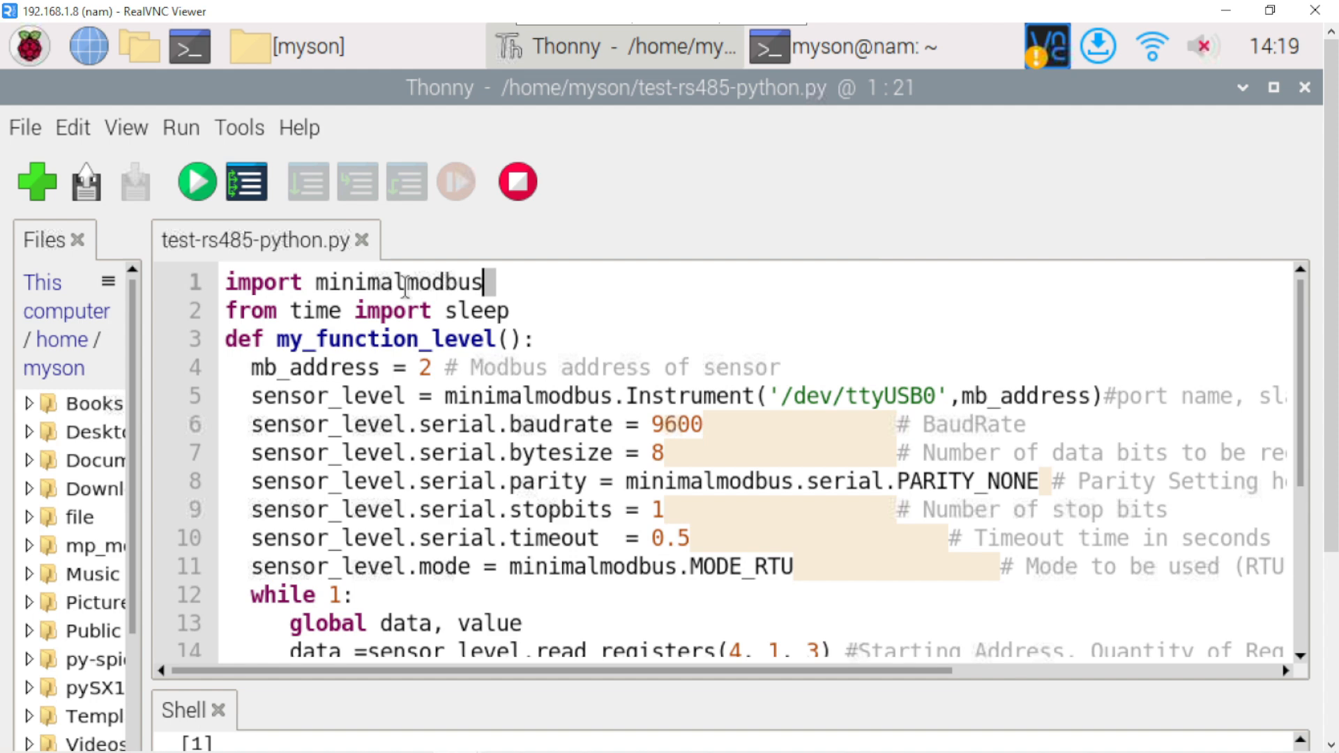
Check the import minimalmodbus line and the sensor's Modbus address value of 2.
left_click(248, 282)
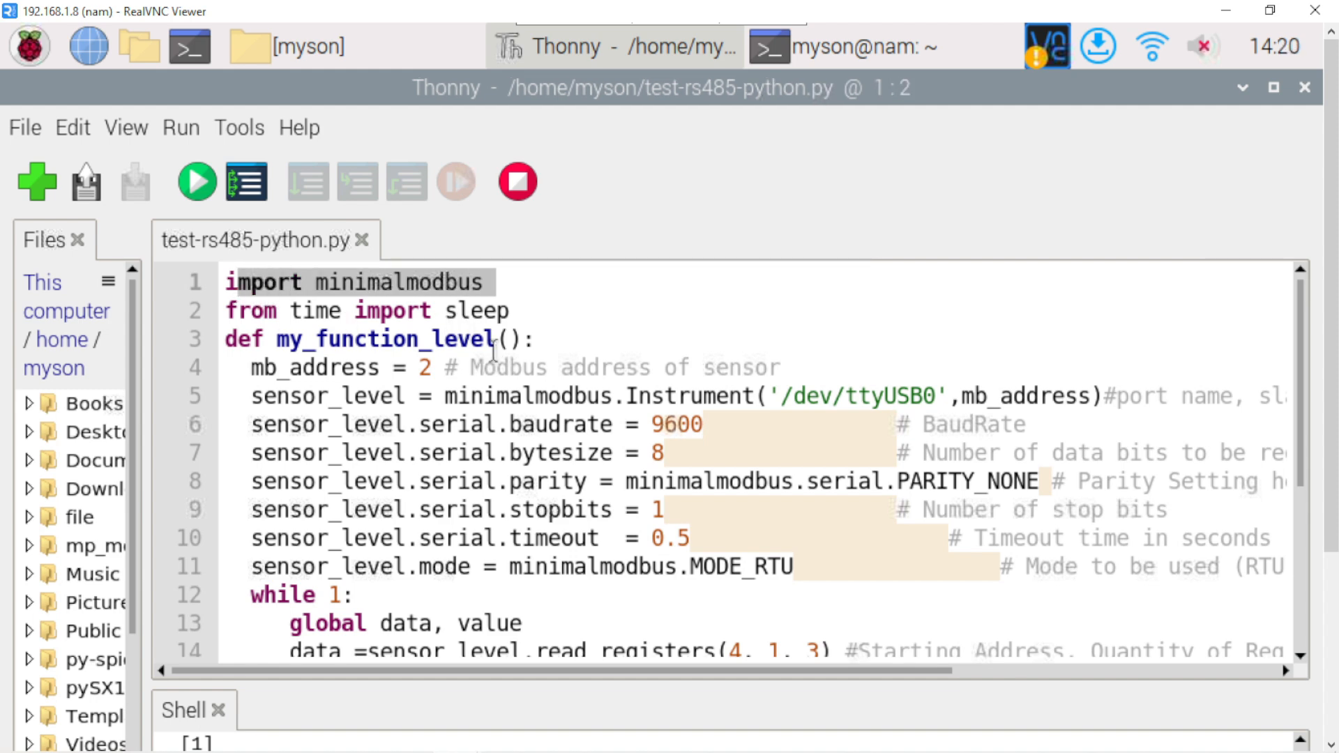
scroll("down", 3)
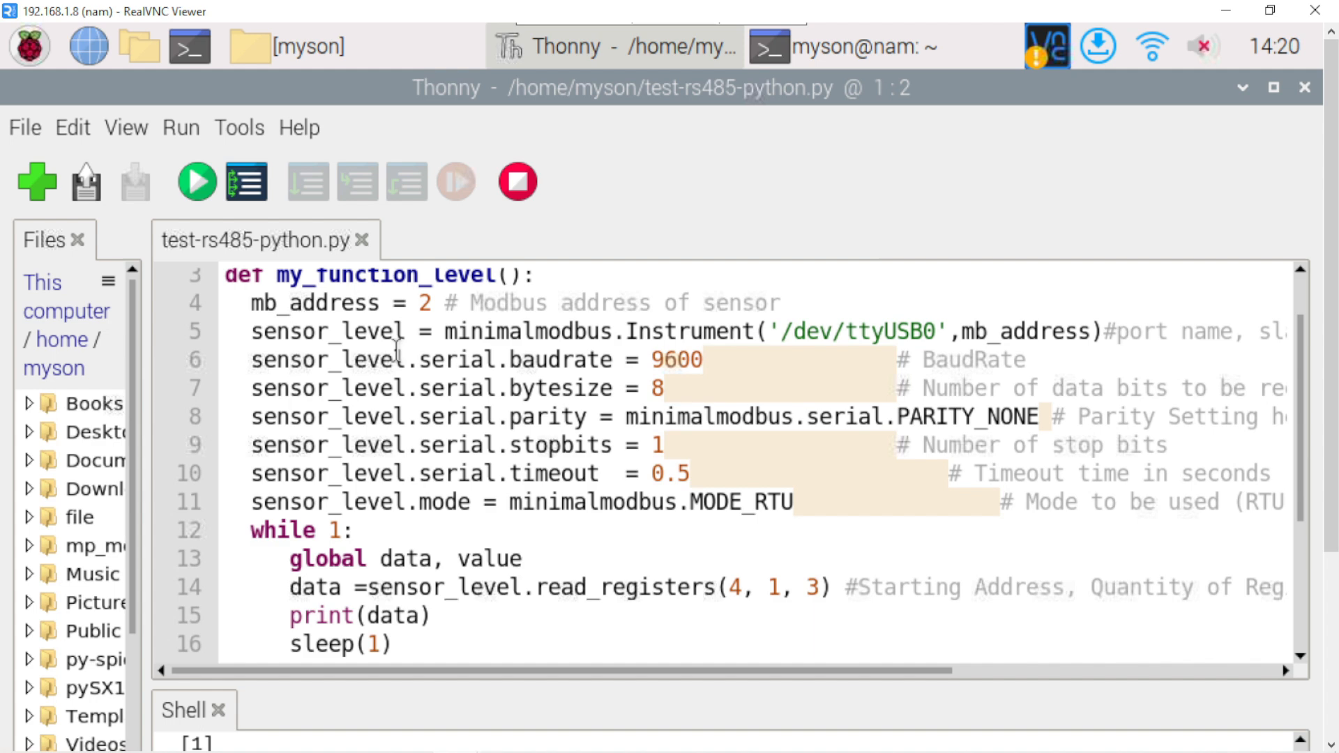
scroll("up", 3)
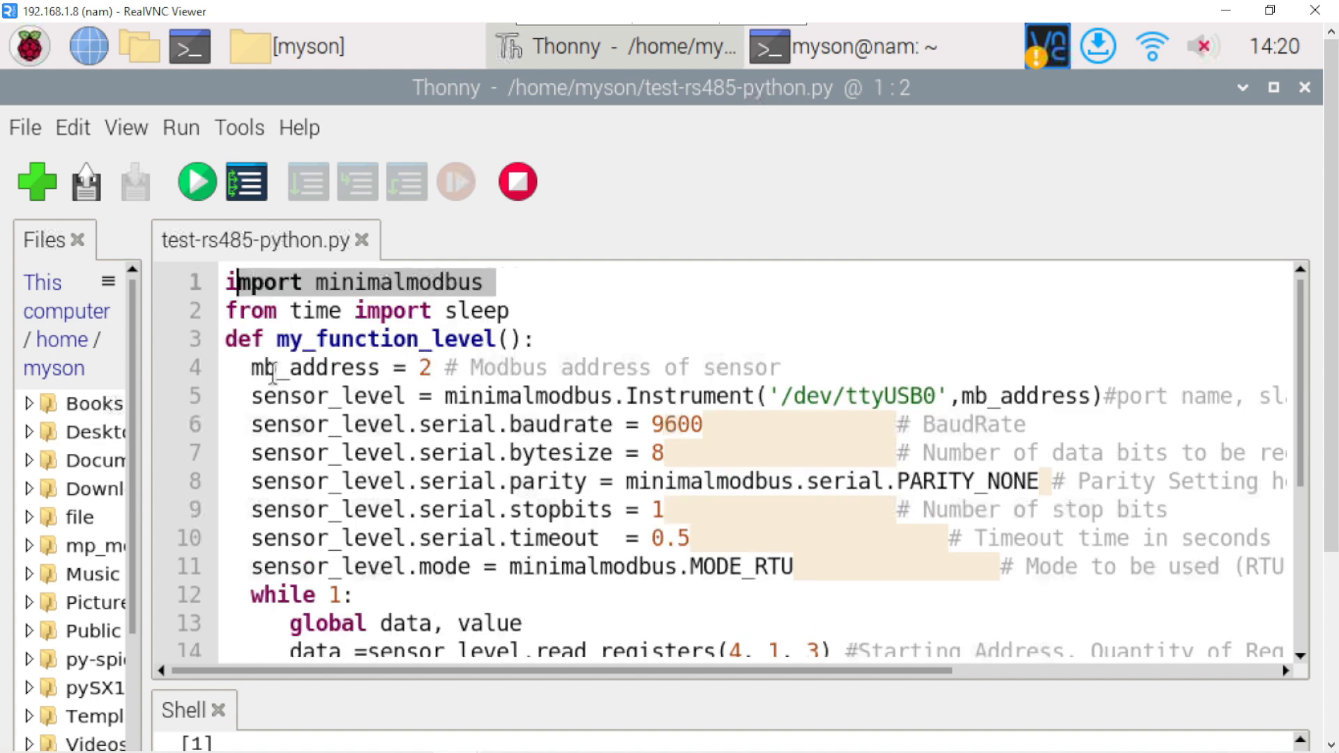
mouse_move(683, 367)
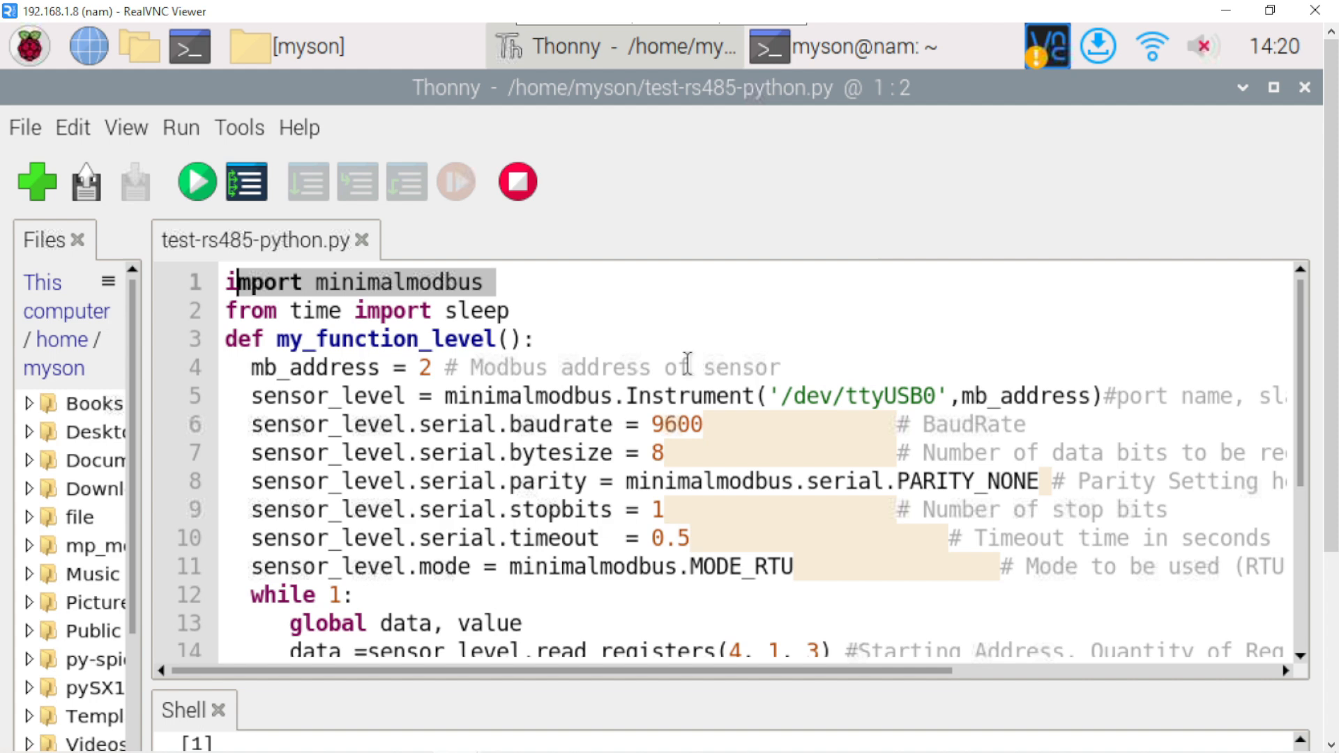
left_click(426, 367)
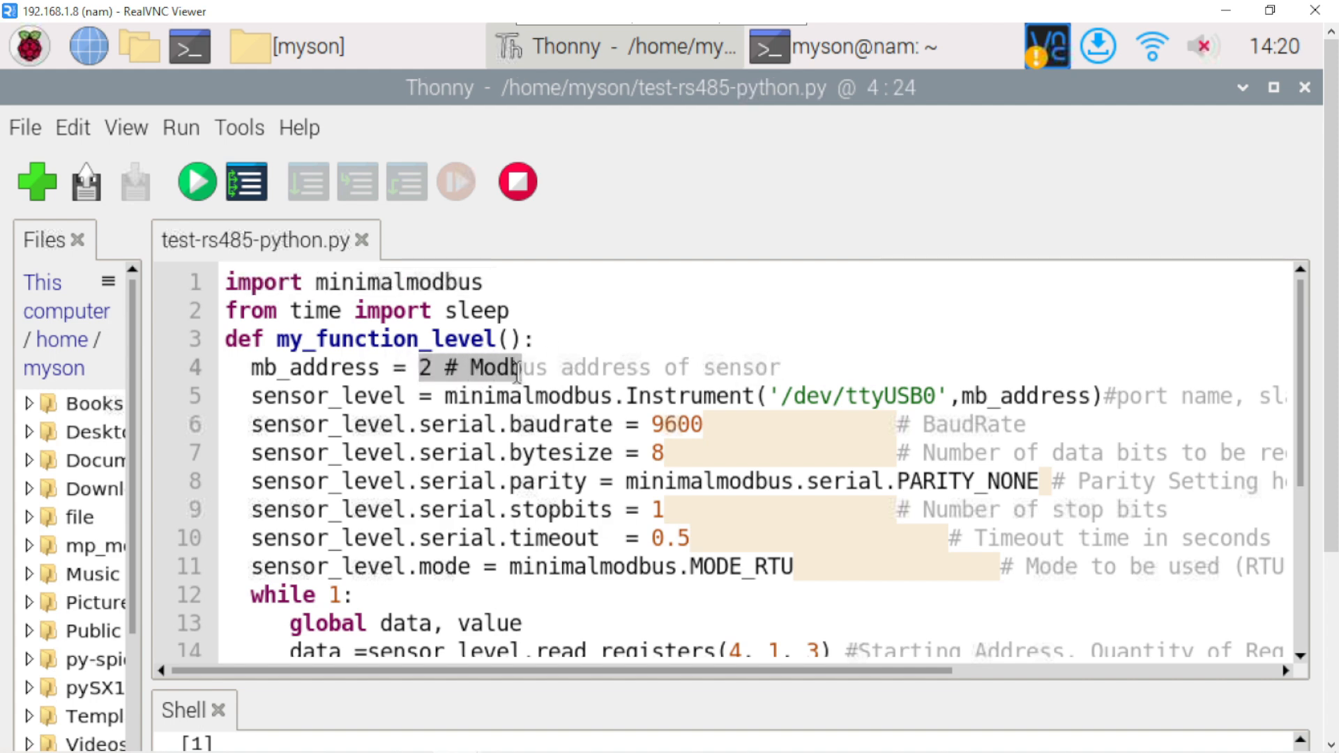
left_click(581, 510)
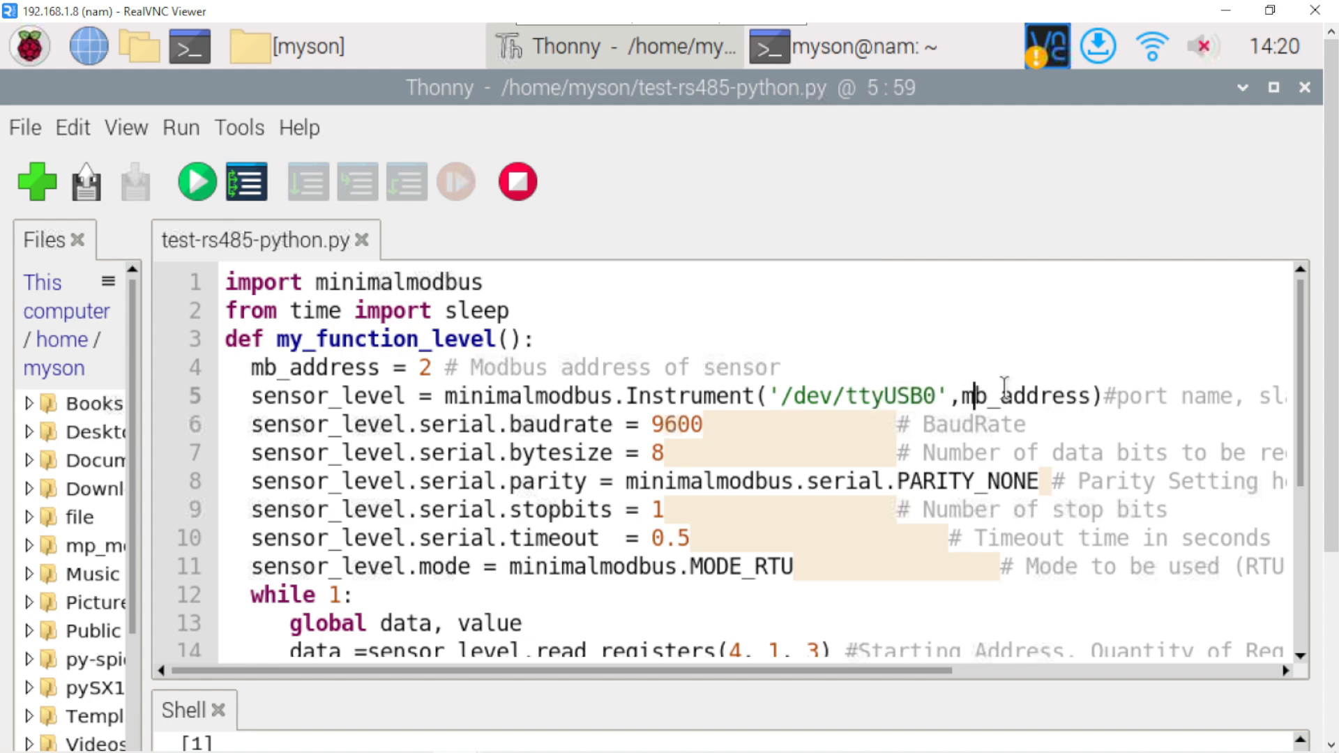
mouse_move(932, 414)
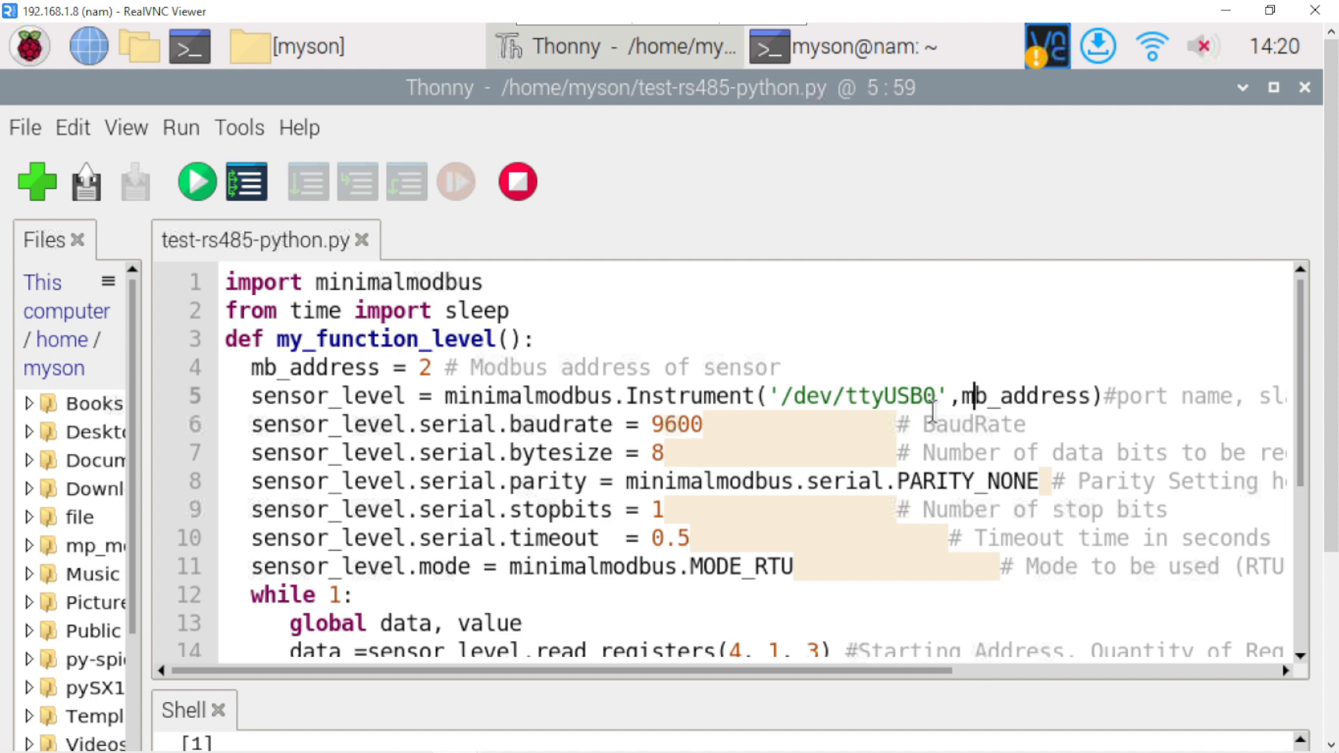
mouse_move(187, 46)
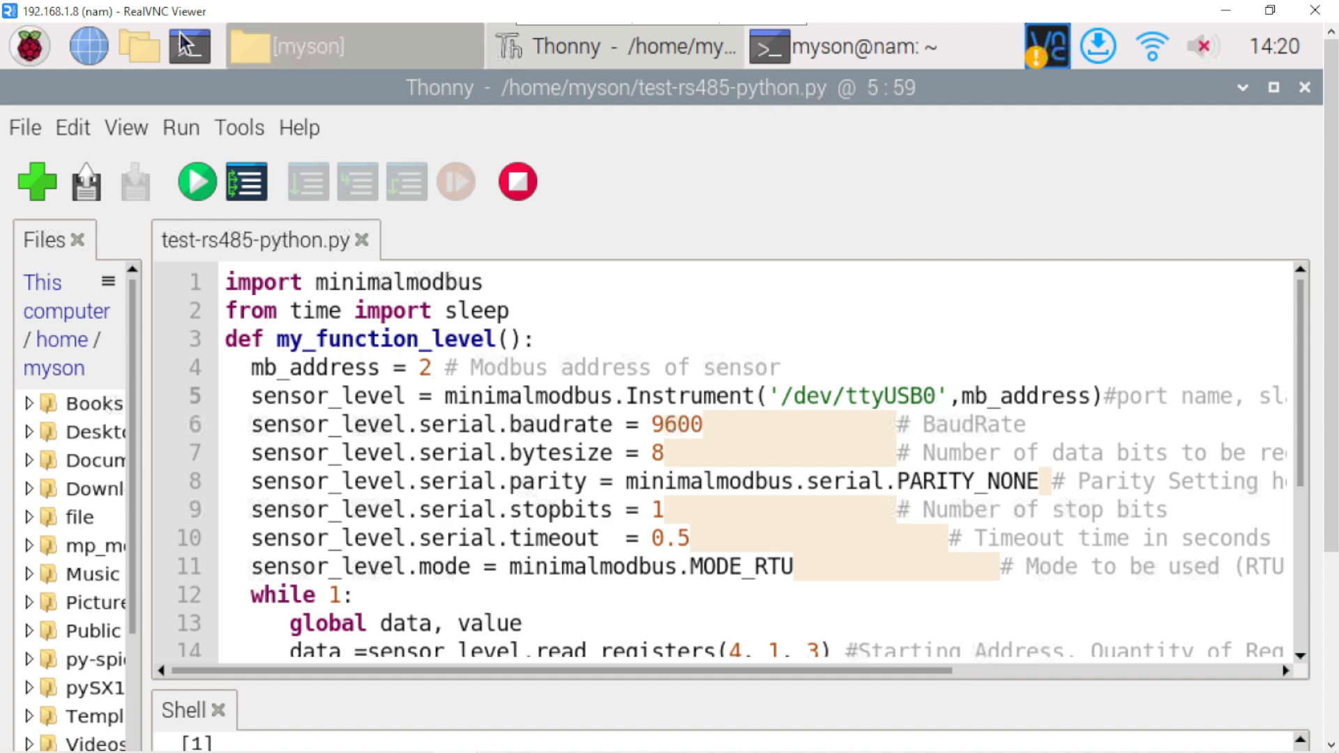
Open a terminal and list /dev to check for the ttyUSB0 device.
left_click(189, 46)
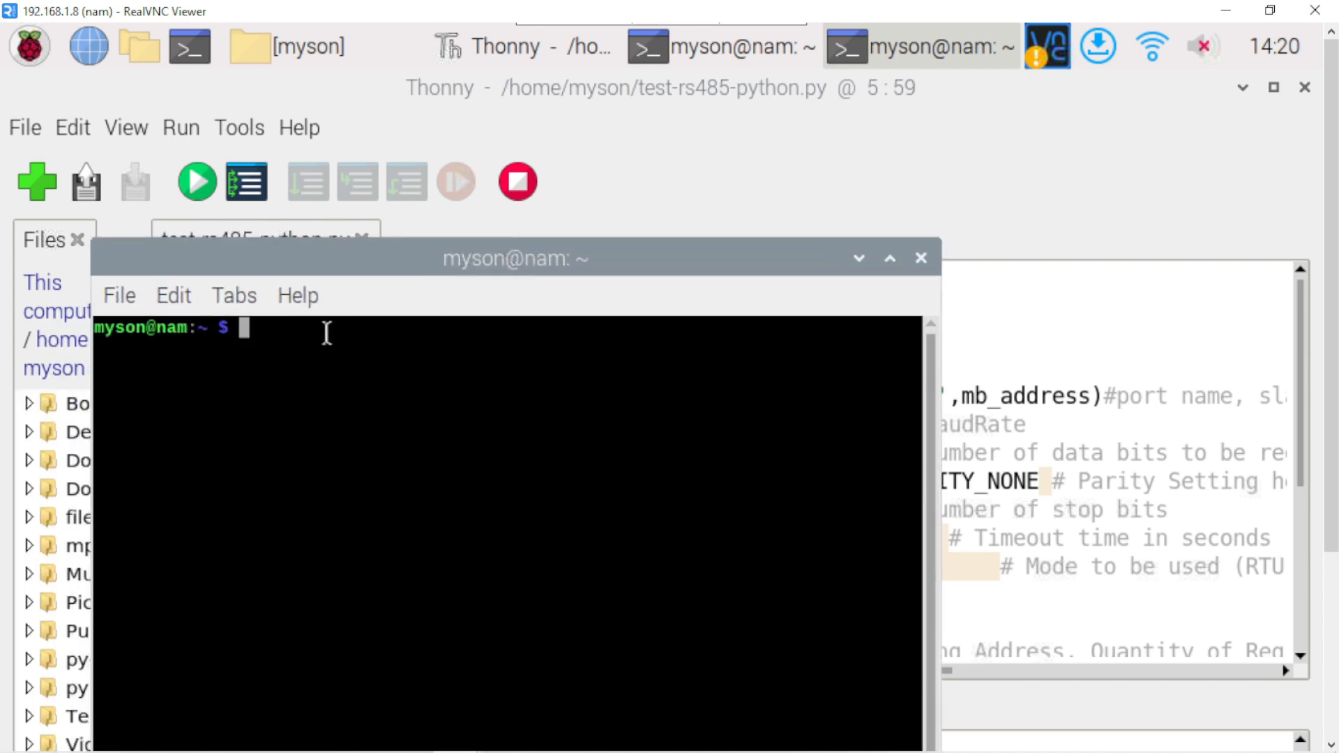
type("ls")
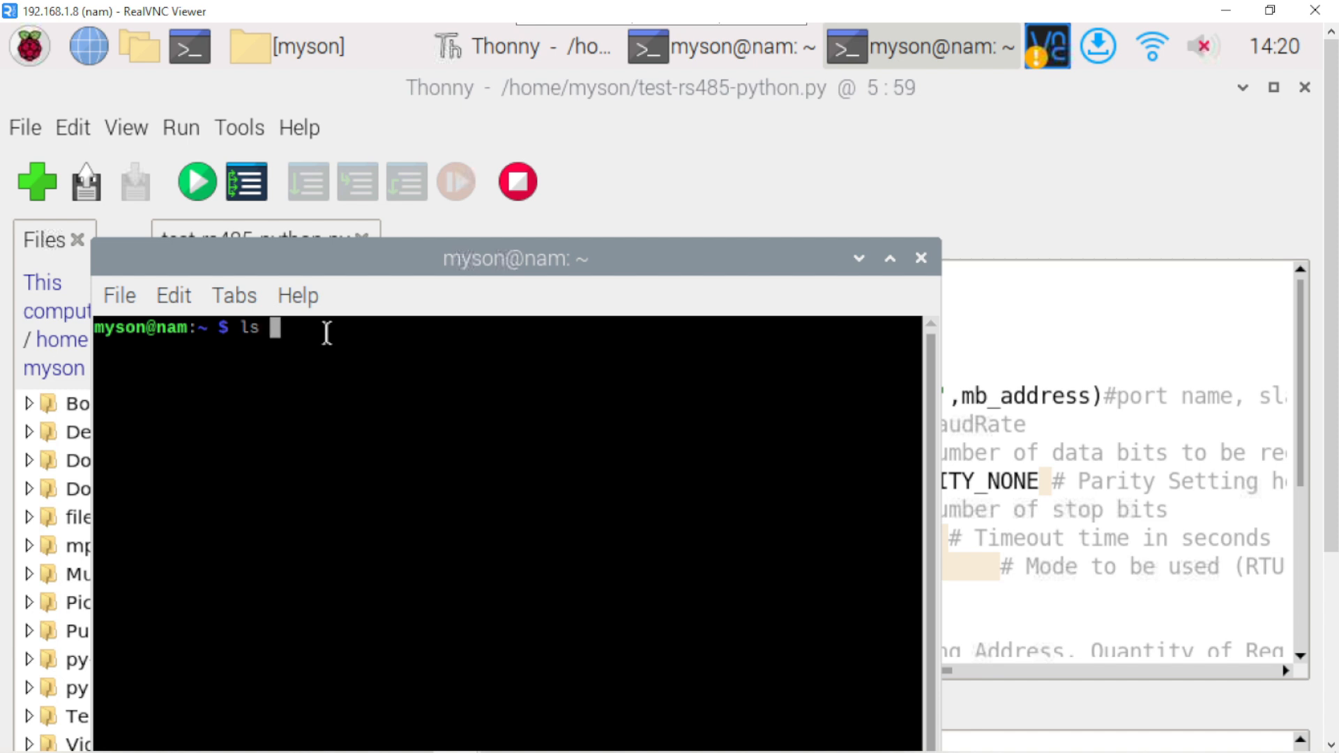
type("/dev")
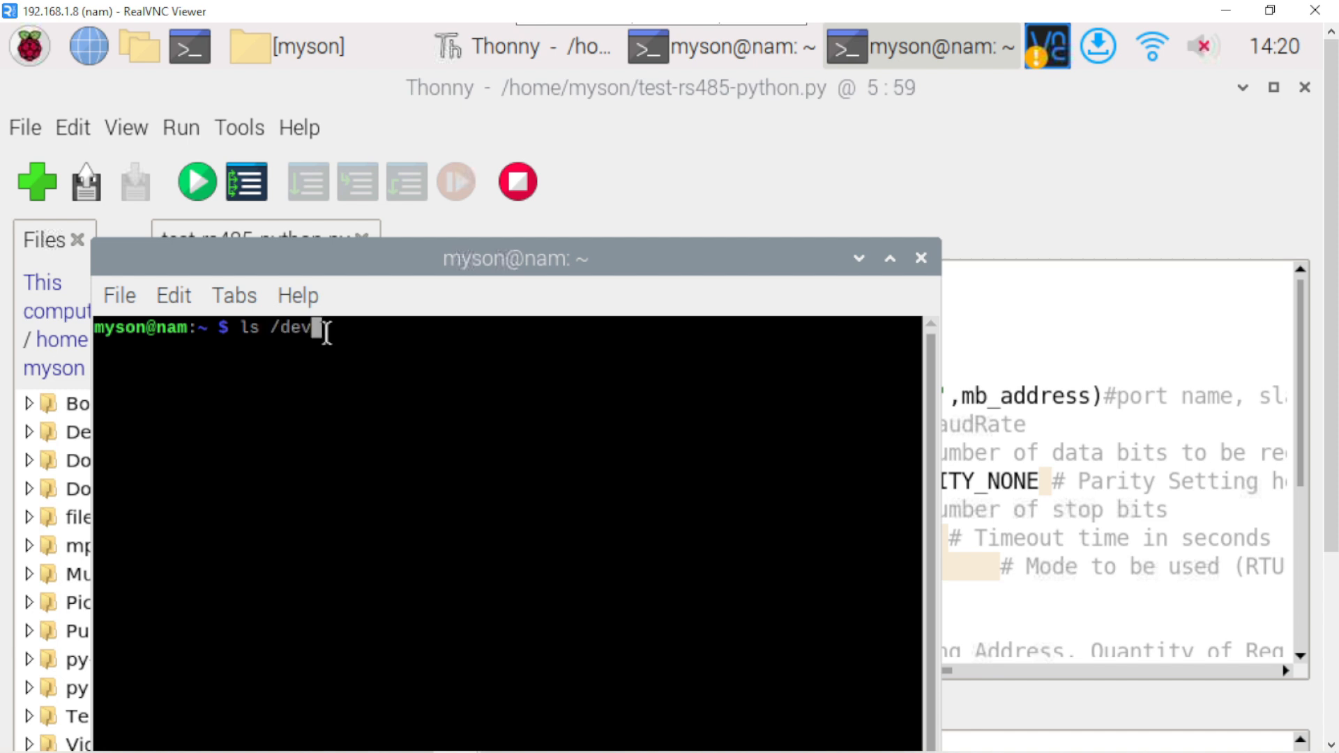
key("Return")
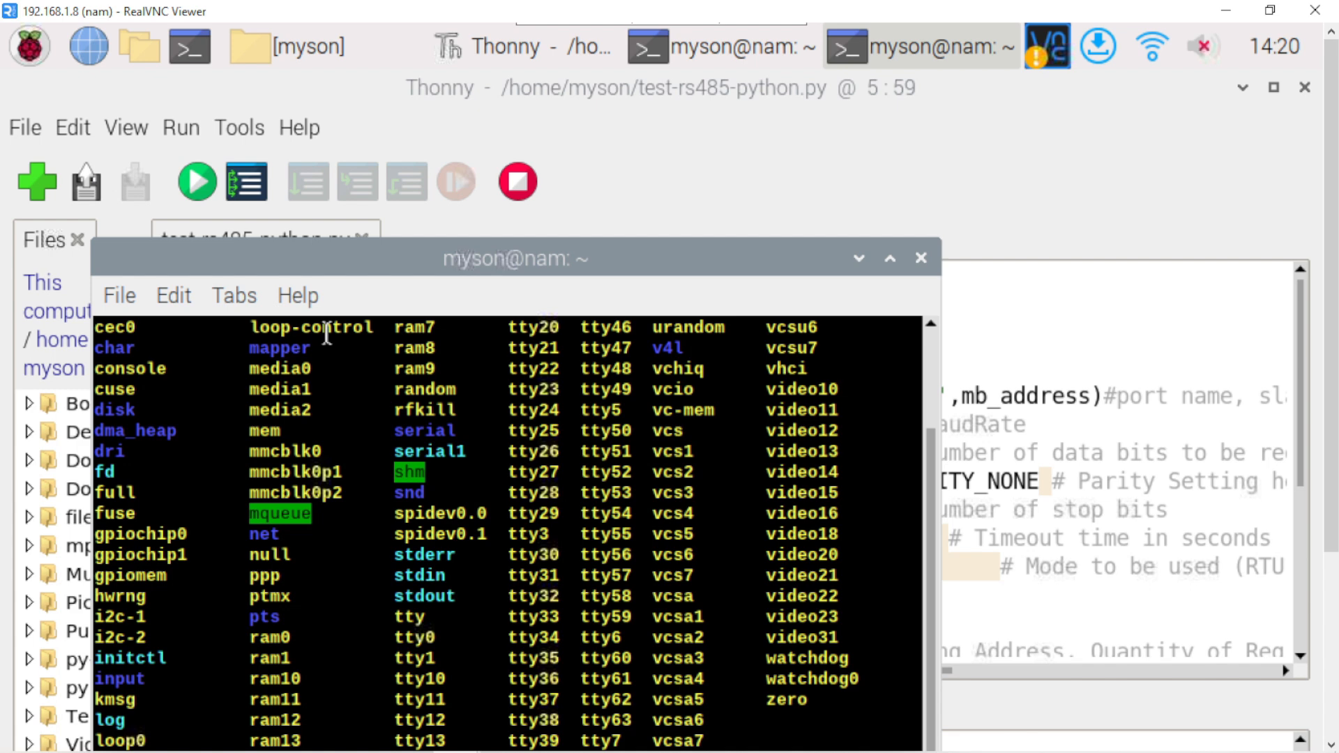
mouse_move(735, 549)
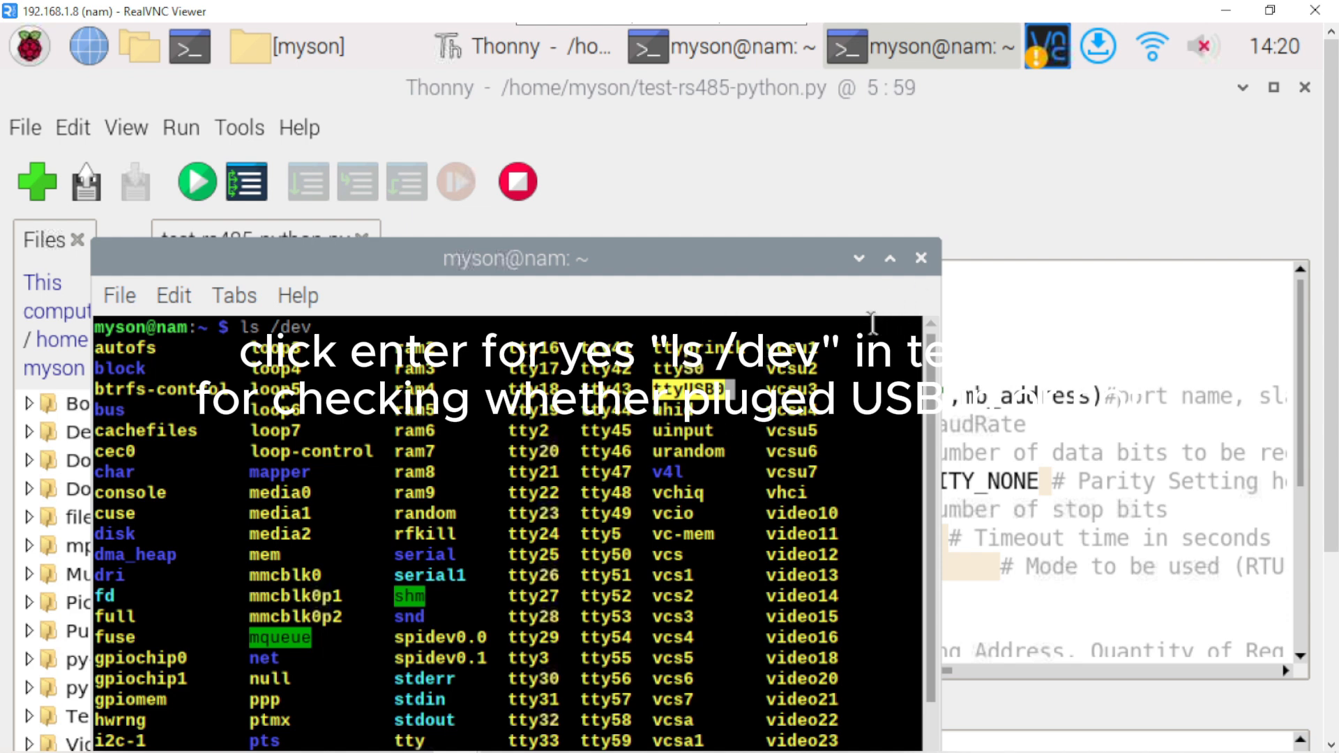
mouse_move(914, 281)
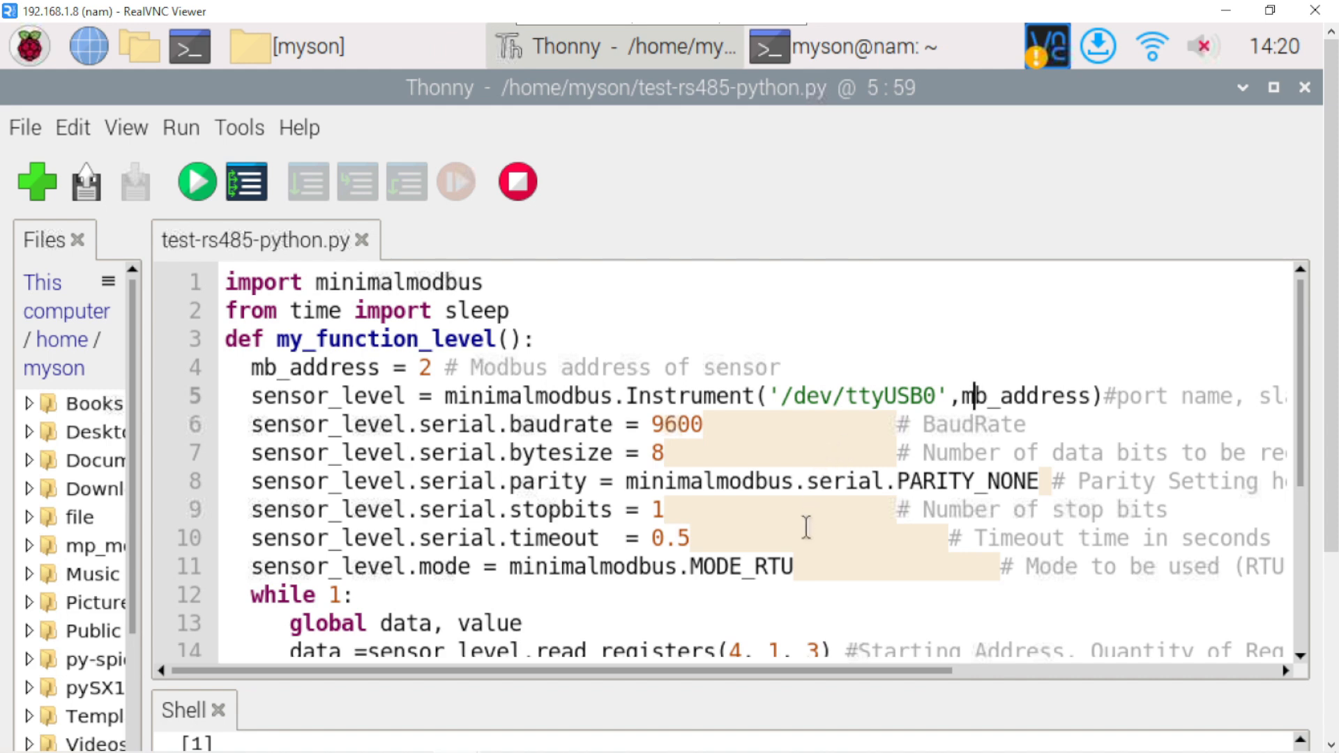
mouse_move(500, 423)
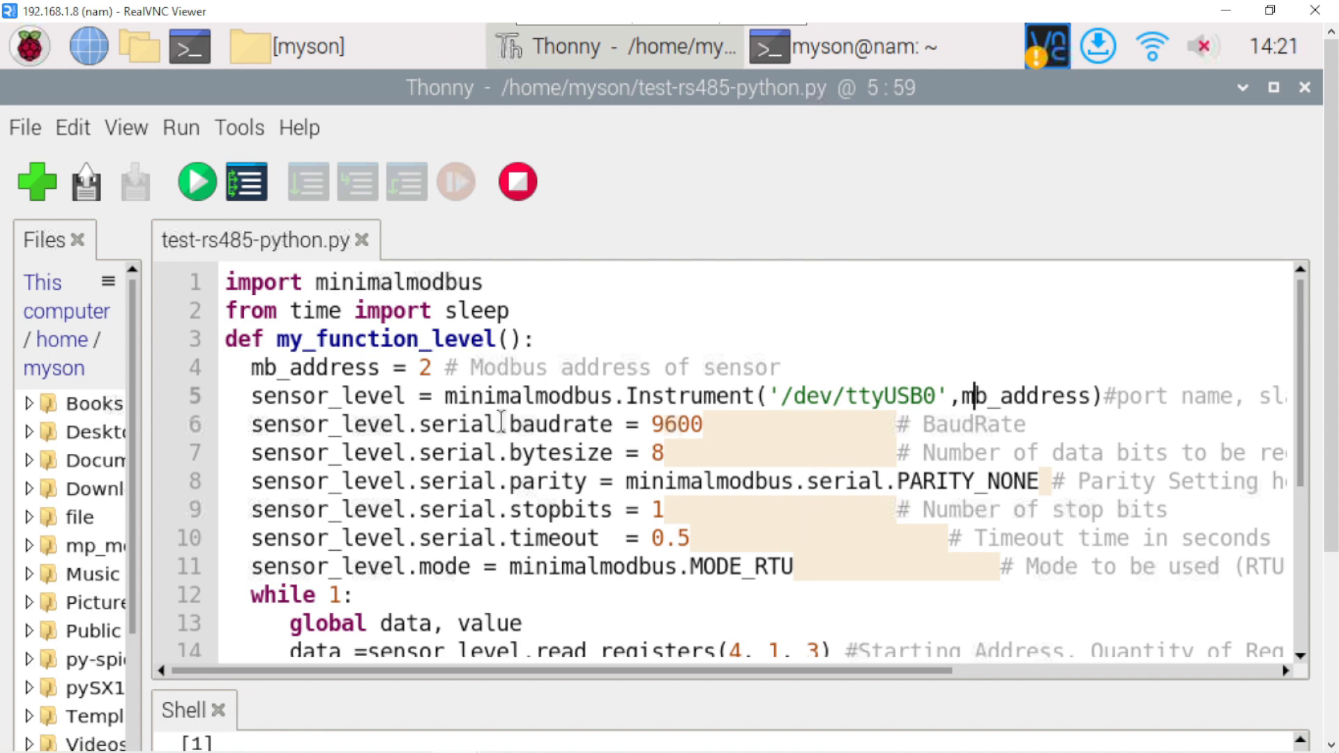
left_click(509, 425)
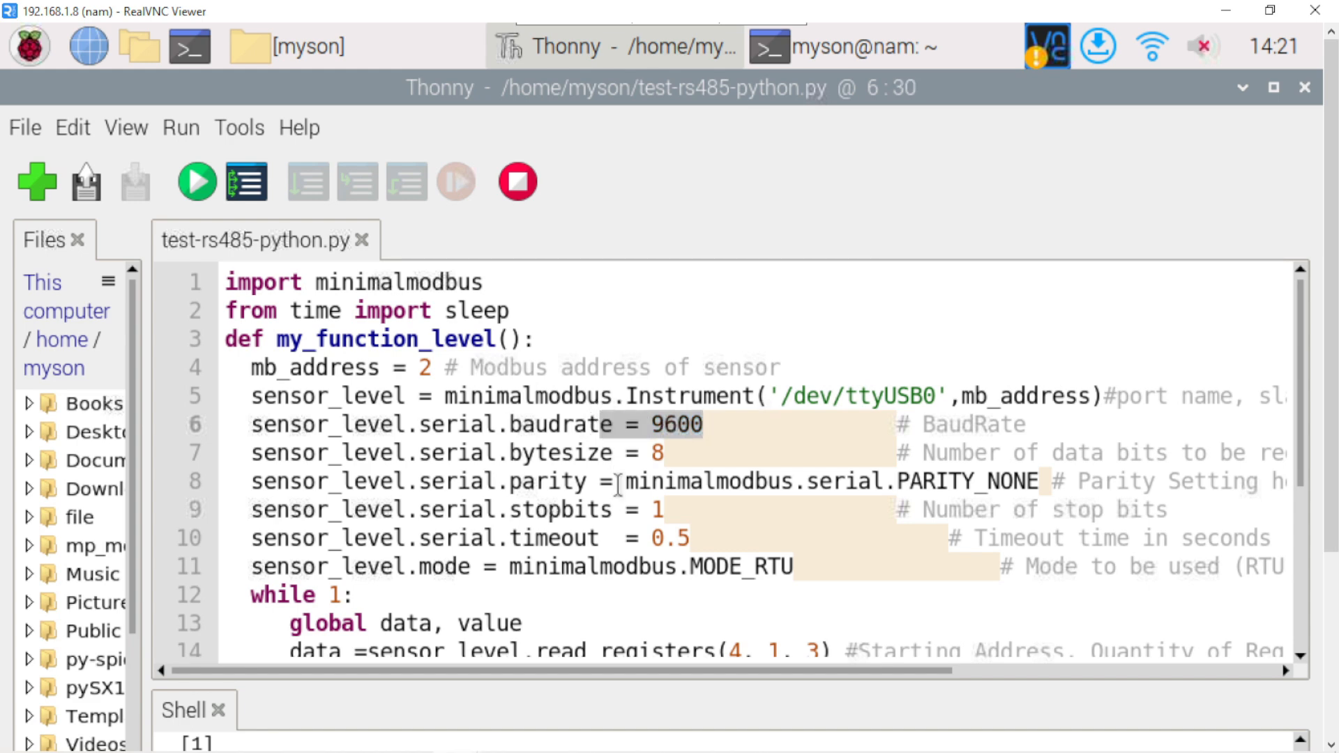
scroll("down", 3)
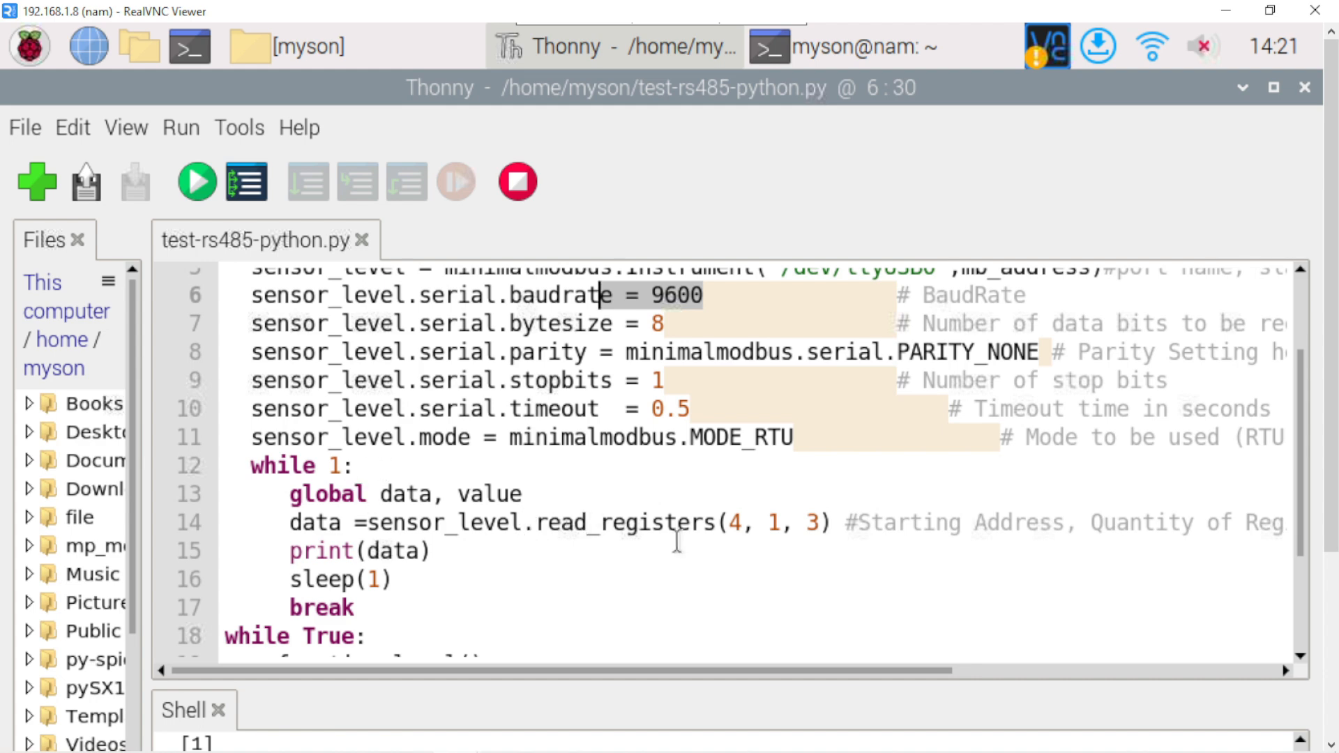
scroll("down", 3)
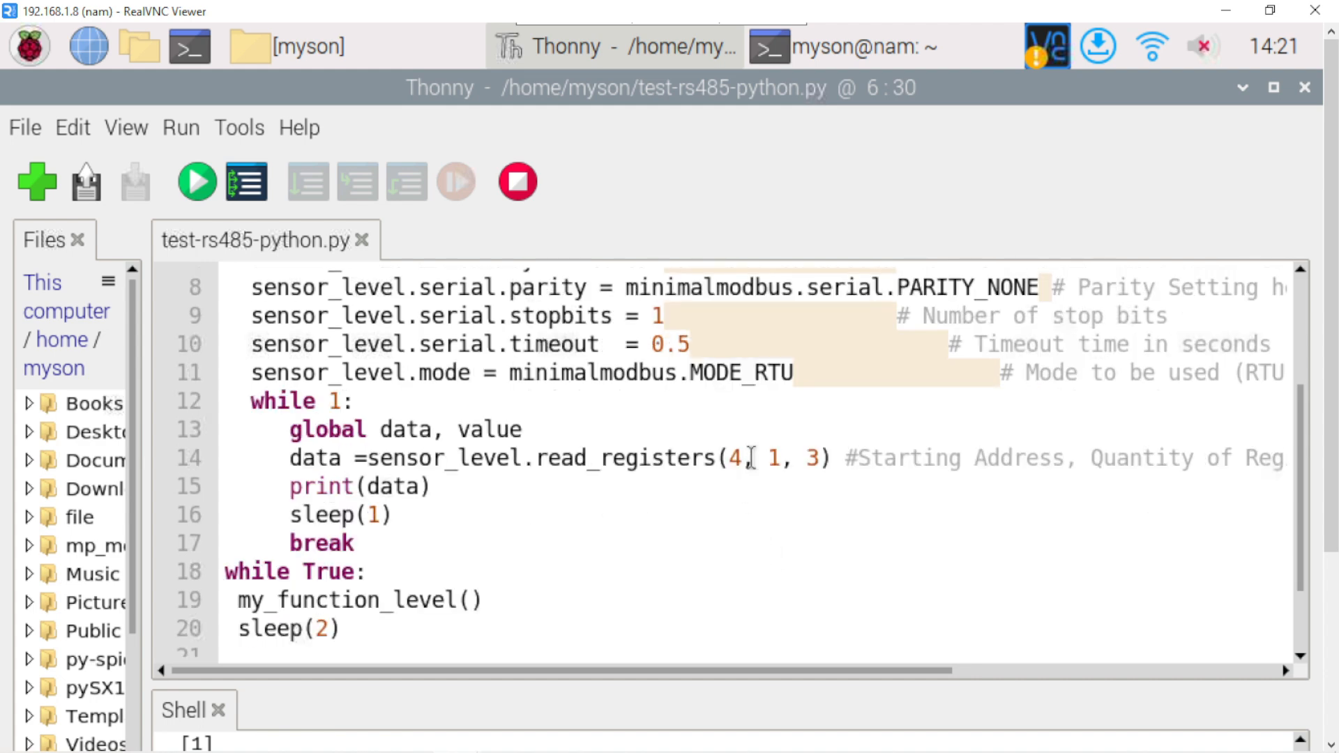
left_click(724, 459)
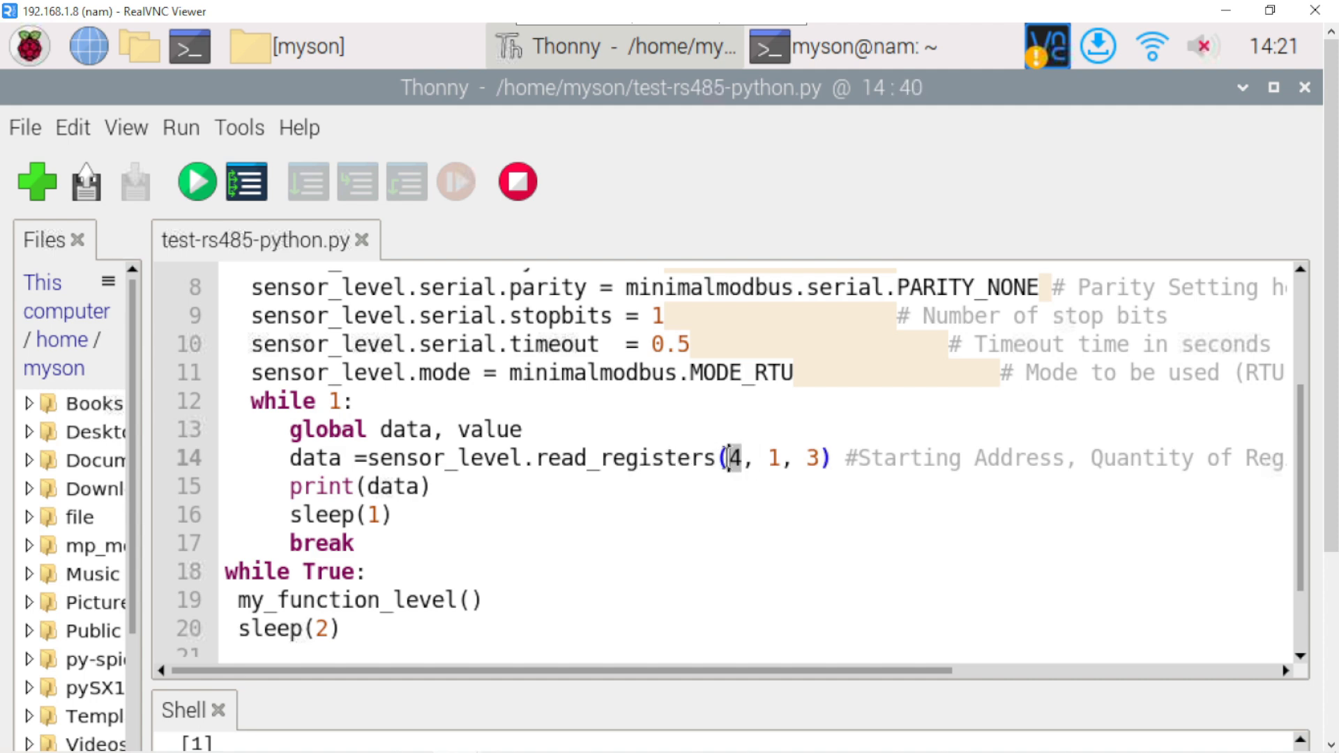
mouse_move(746, 537)
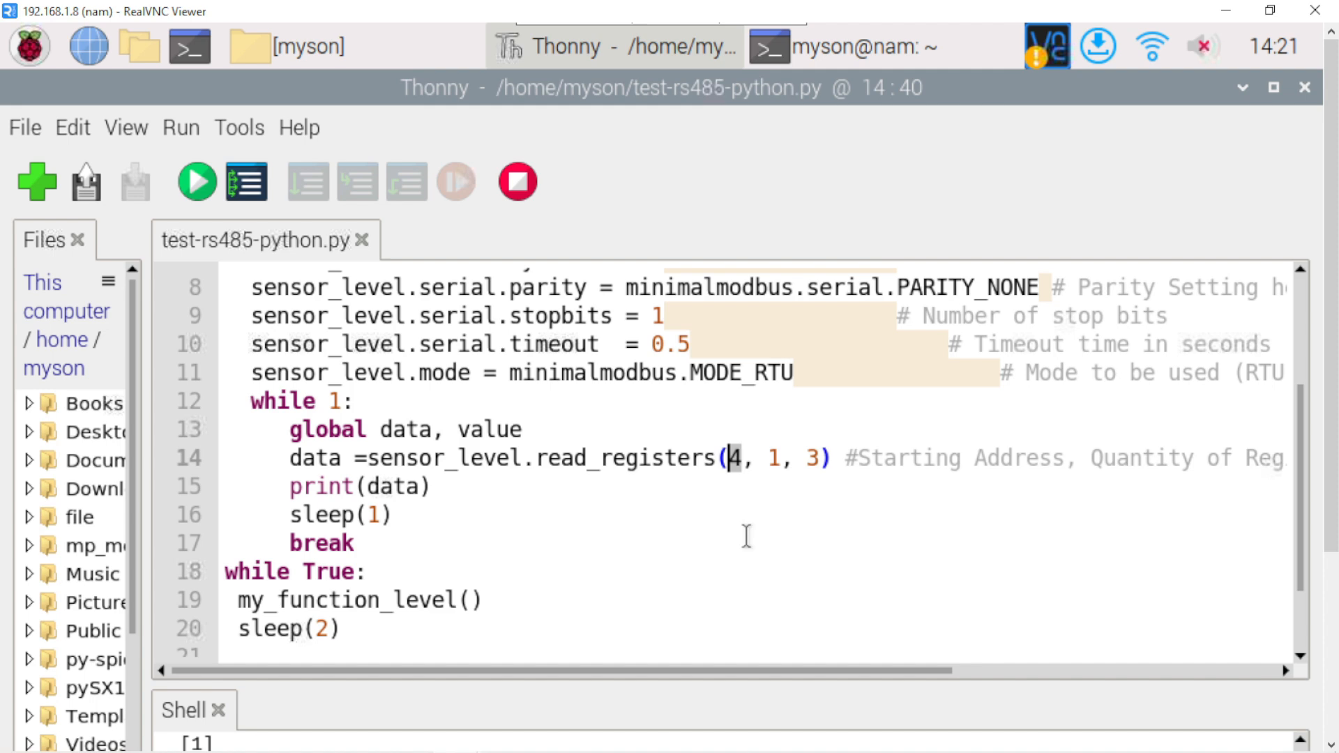
mouse_move(791, 478)
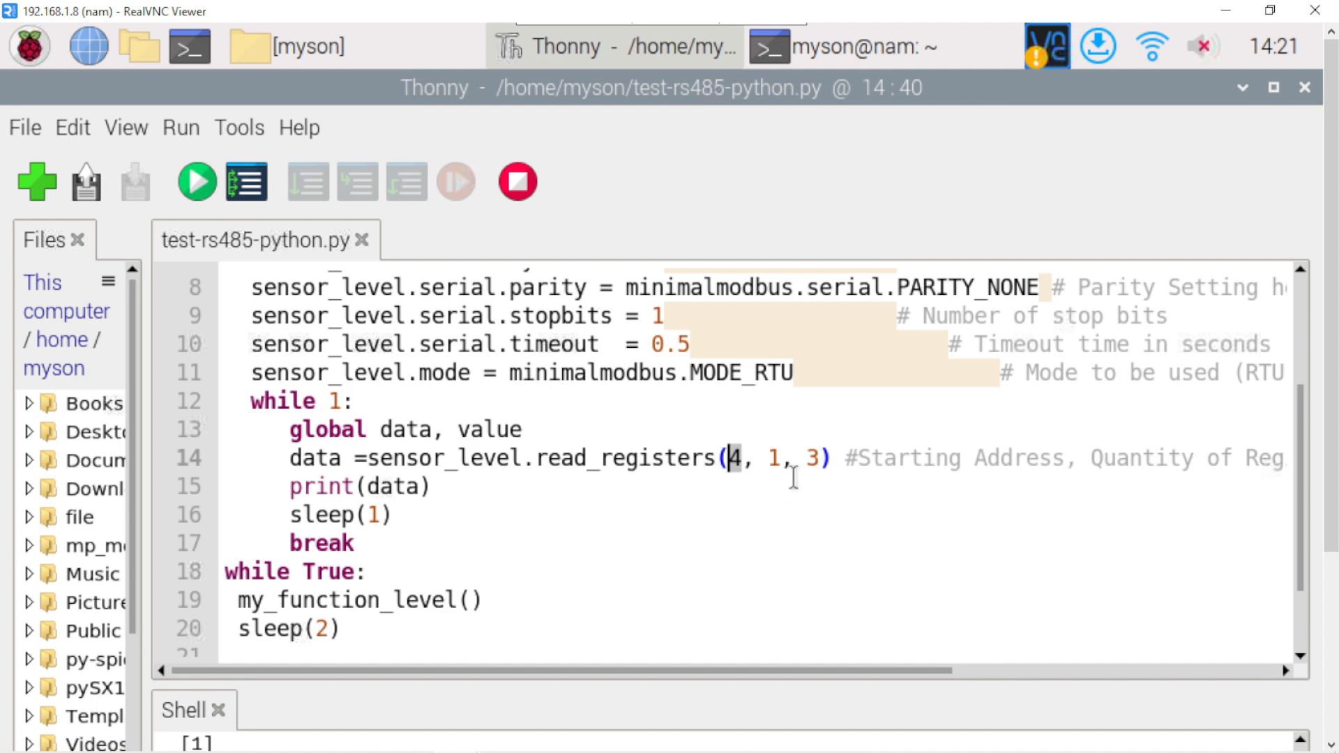
mouse_move(1106, 468)
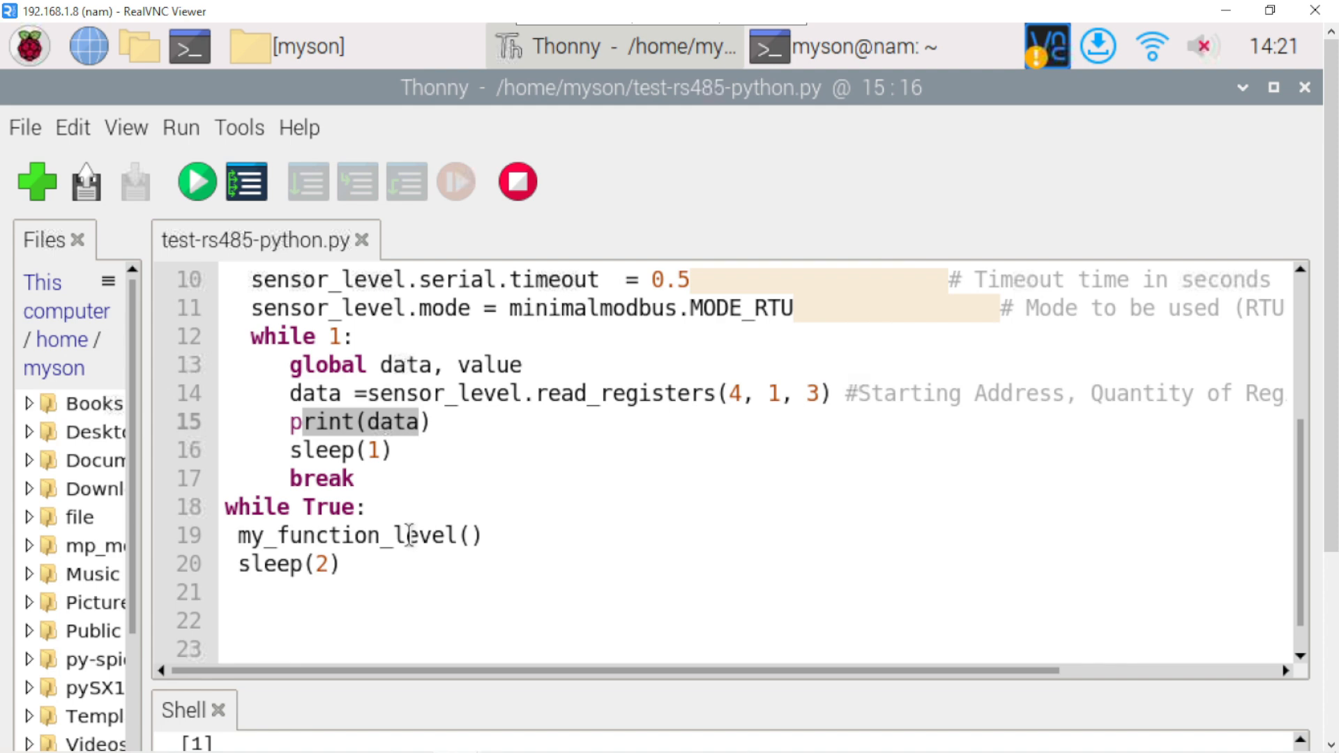
scroll("down", 3)
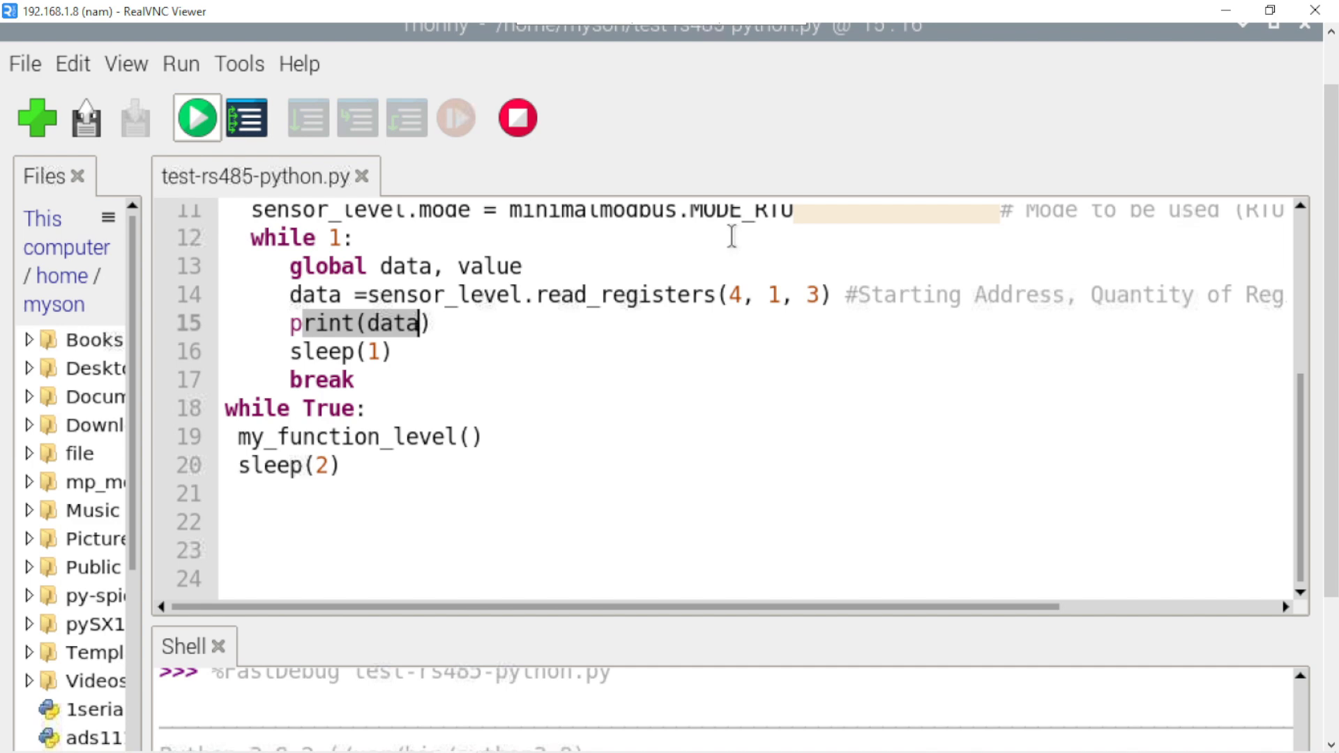
Run test-rs485-python.py and watch the shell print [0] readings.
left_click(197, 118)
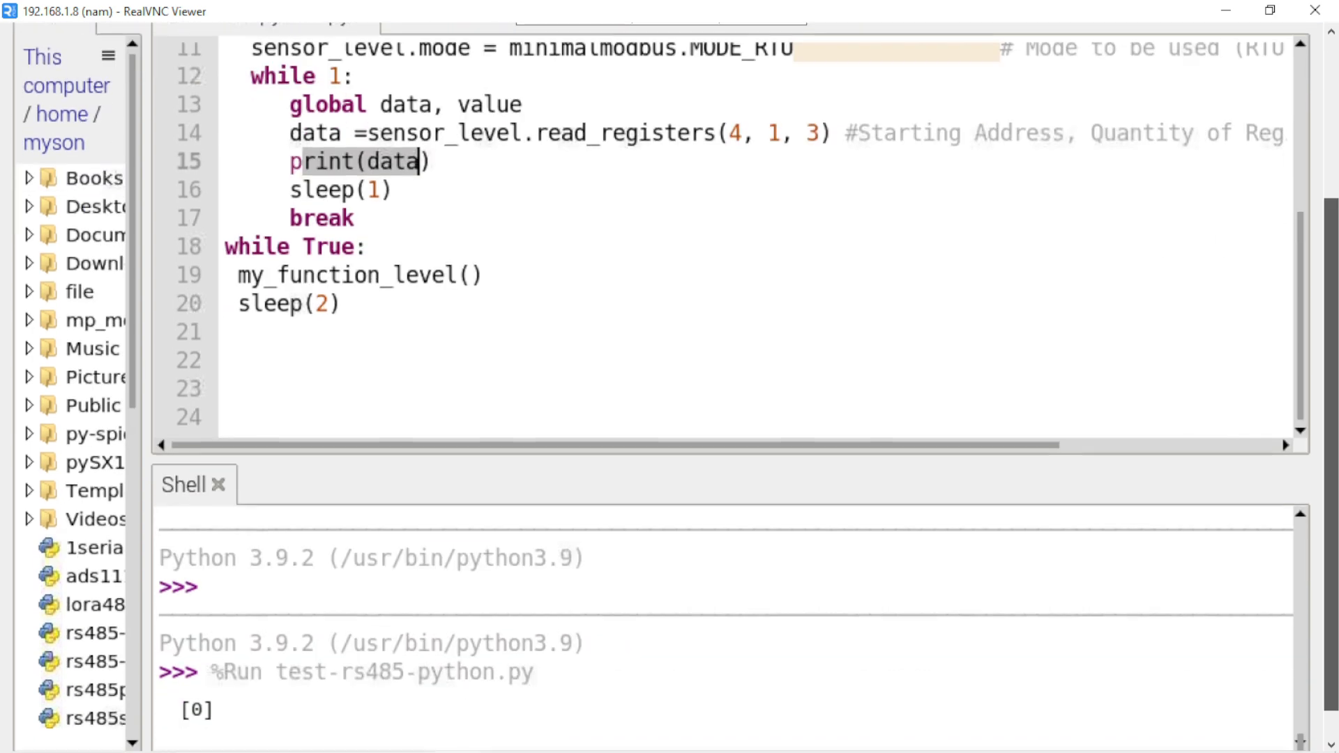
scroll("down", 3)
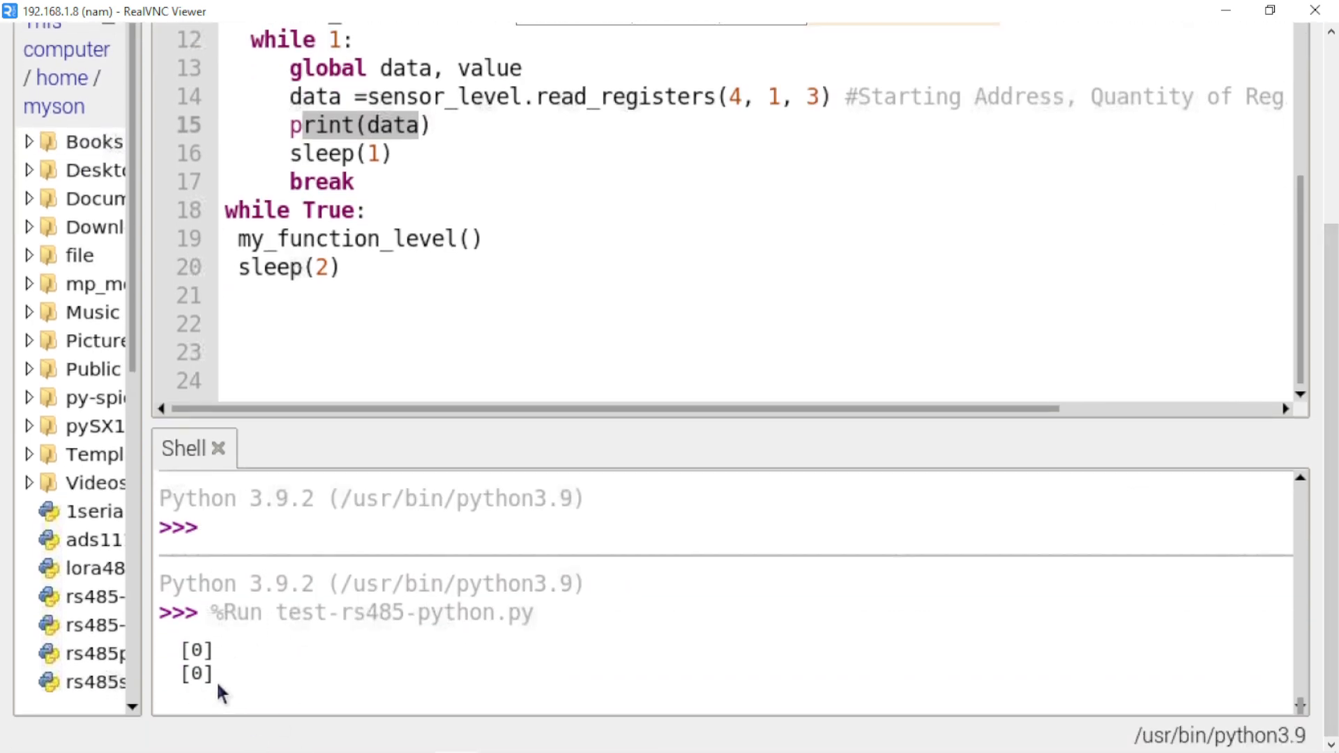
mouse_move(201, 688)
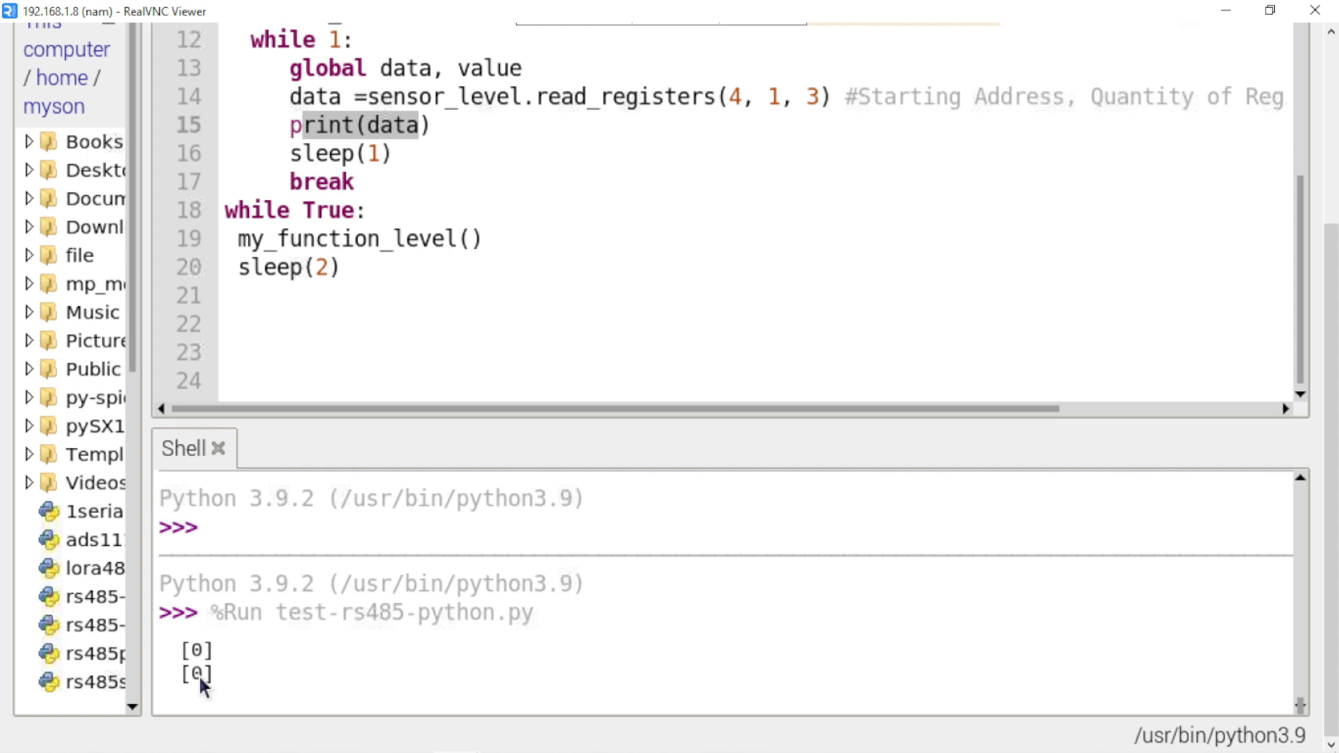